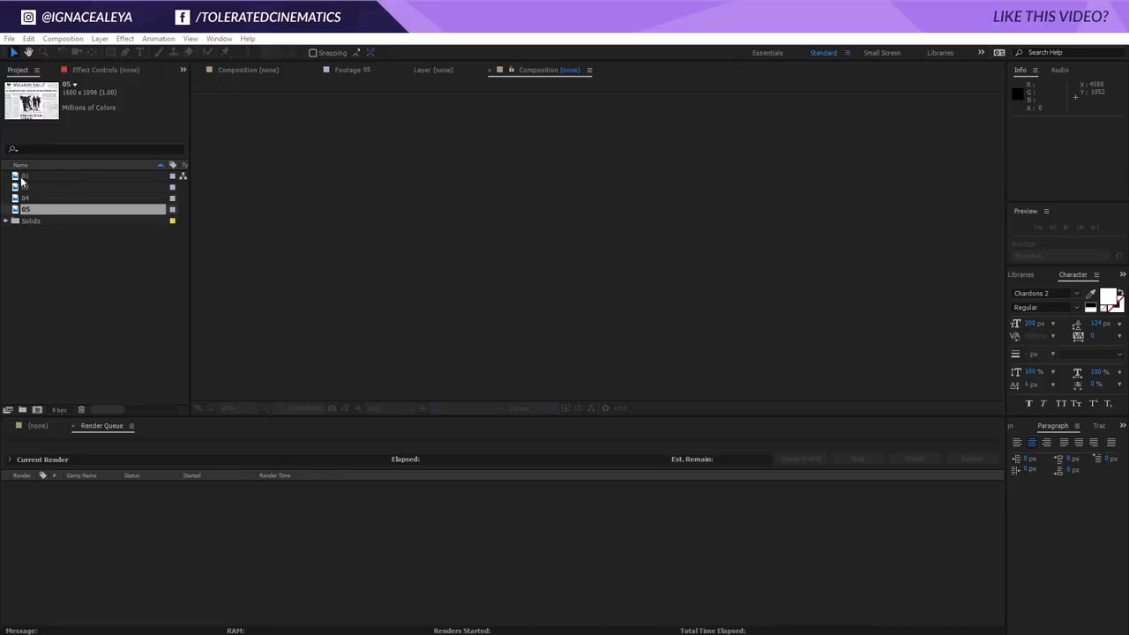
# - Preview the 01, 04 and 05 newspaper scans in the Footage viewer
pyautogui.doubleClick(24, 176)
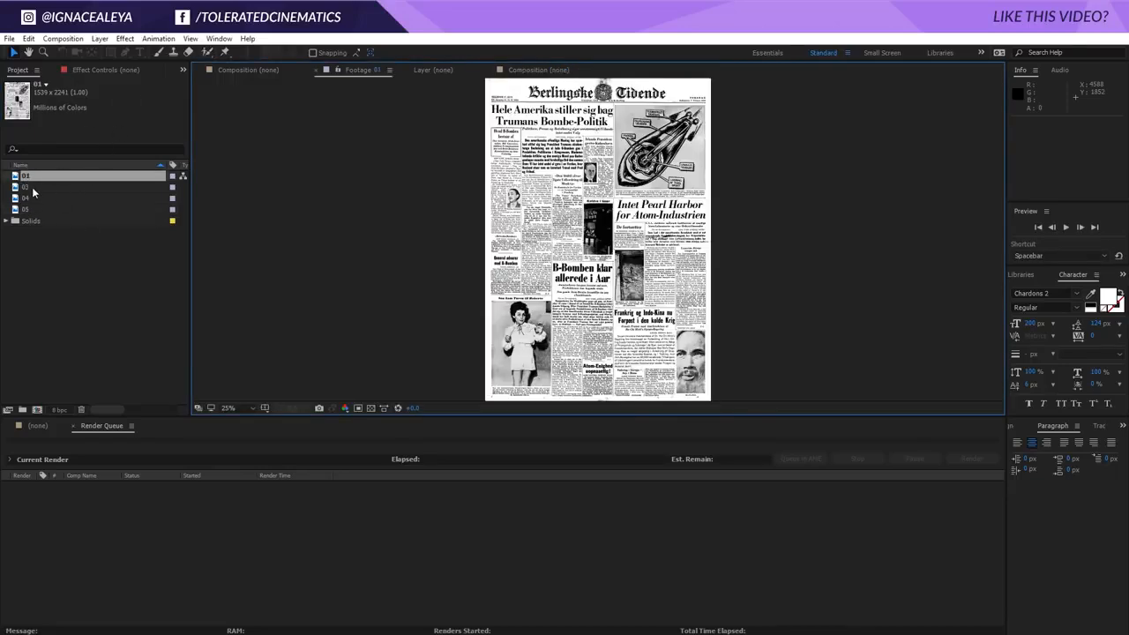
pyautogui.click(26, 198)
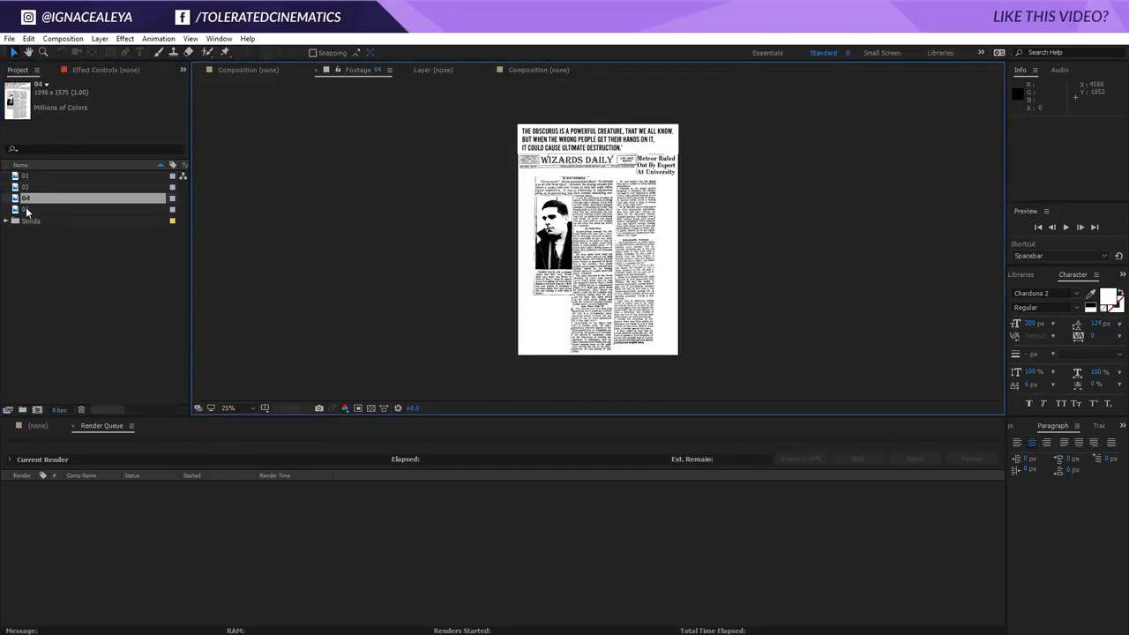
pyautogui.click(25, 209)
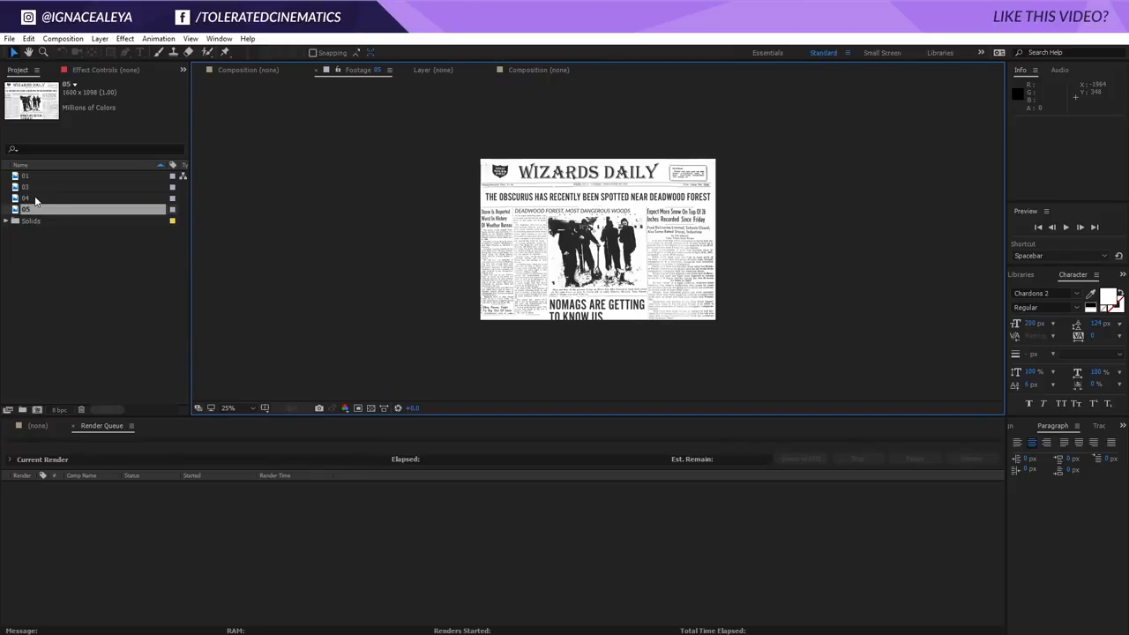
pyautogui.moveTo(106, 226)
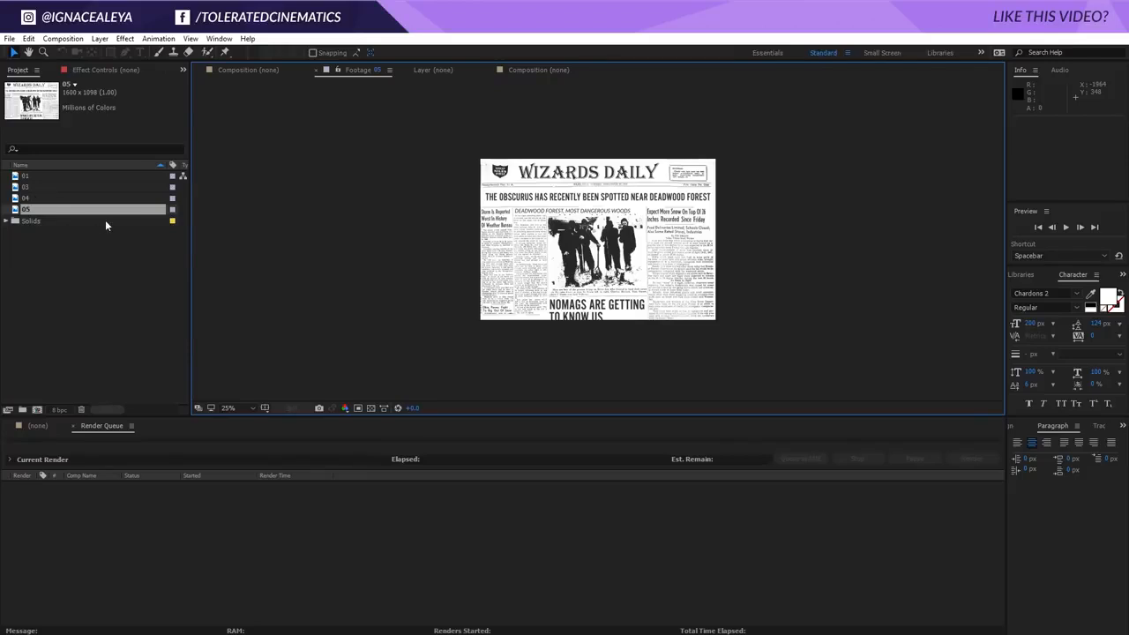
pyautogui.moveTo(37, 410)
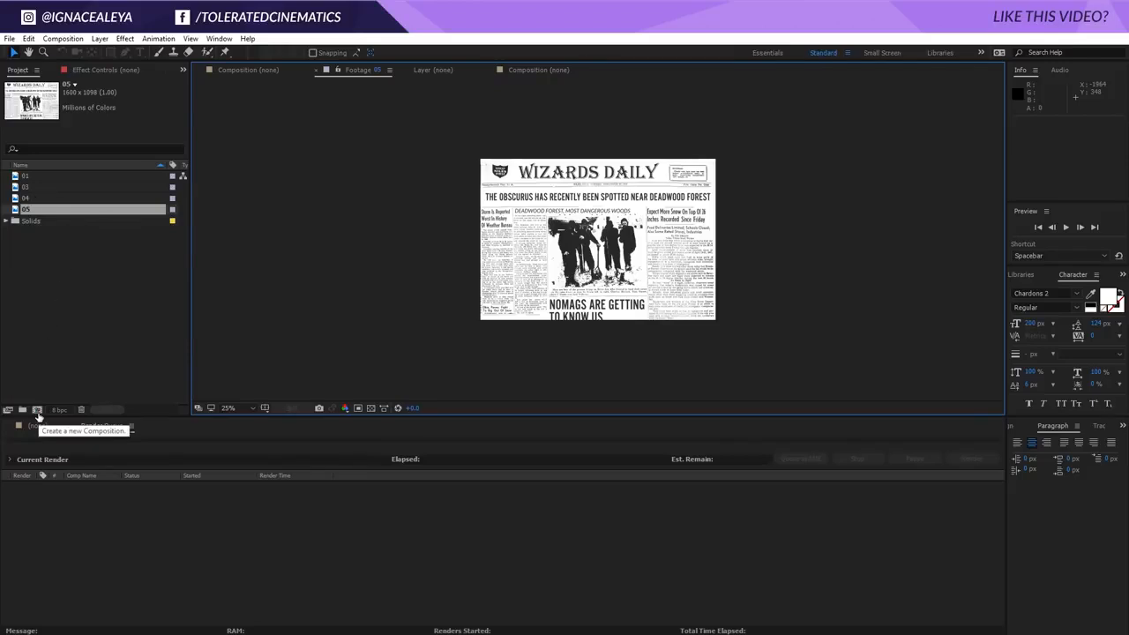
# - Create the 1920×1080 Newspaper 01 comp with a black solid named BG
pyautogui.click(37, 409)
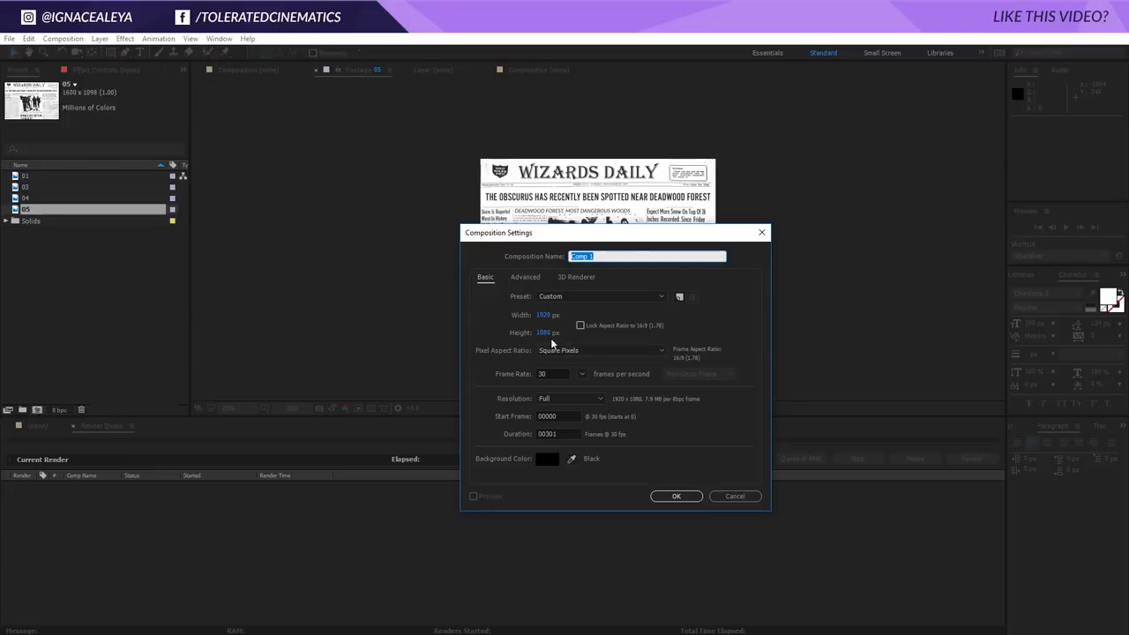
pyautogui.click(557, 433)
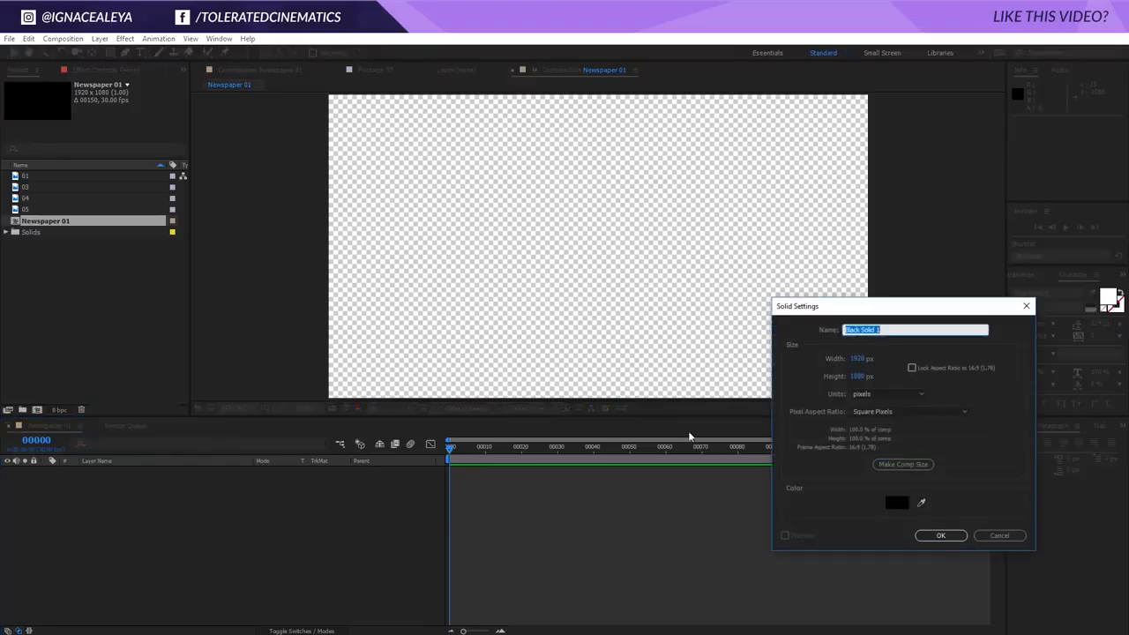
pyautogui.write('BG')
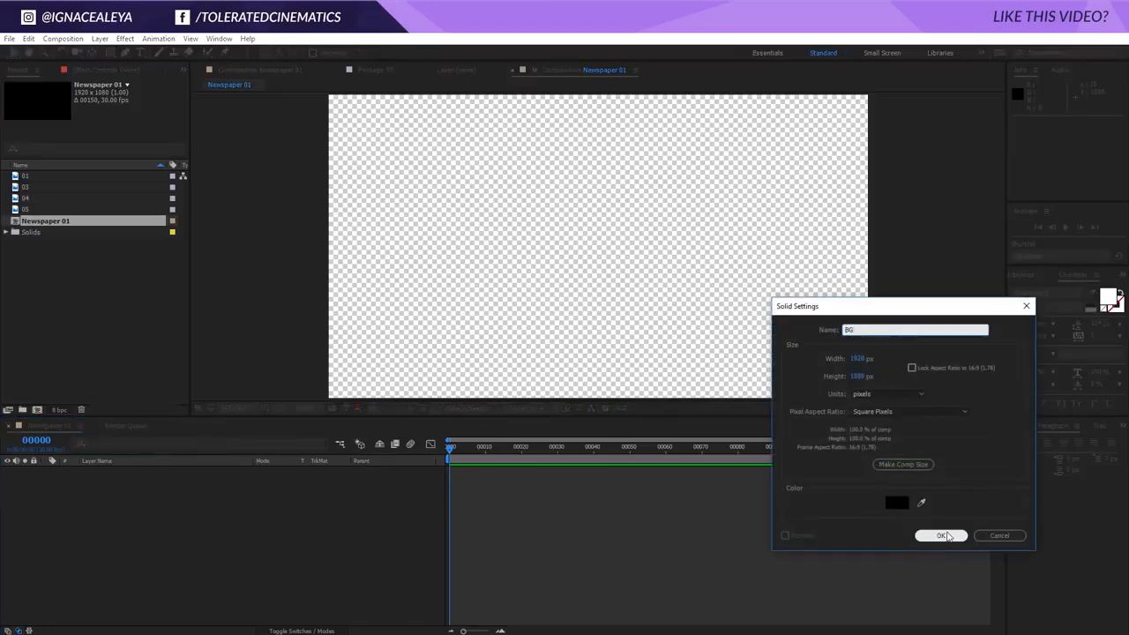
pyautogui.click(940, 535)
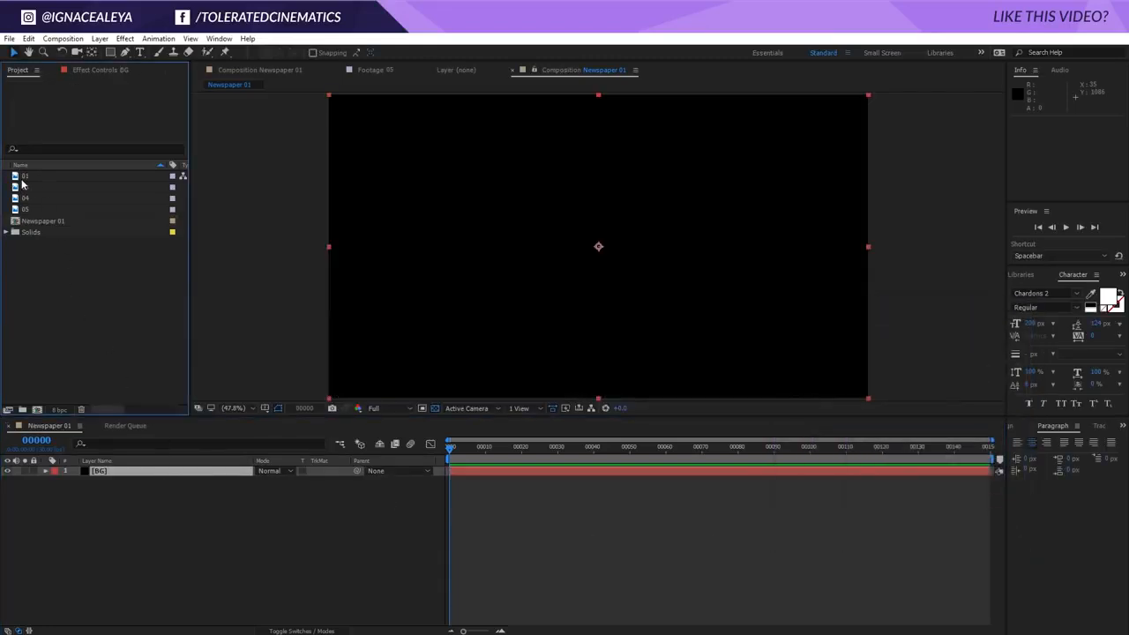
# - Place footage 01 as a 3D layer with tilt keyframes, then scrub to review
pyautogui.click(26, 176)
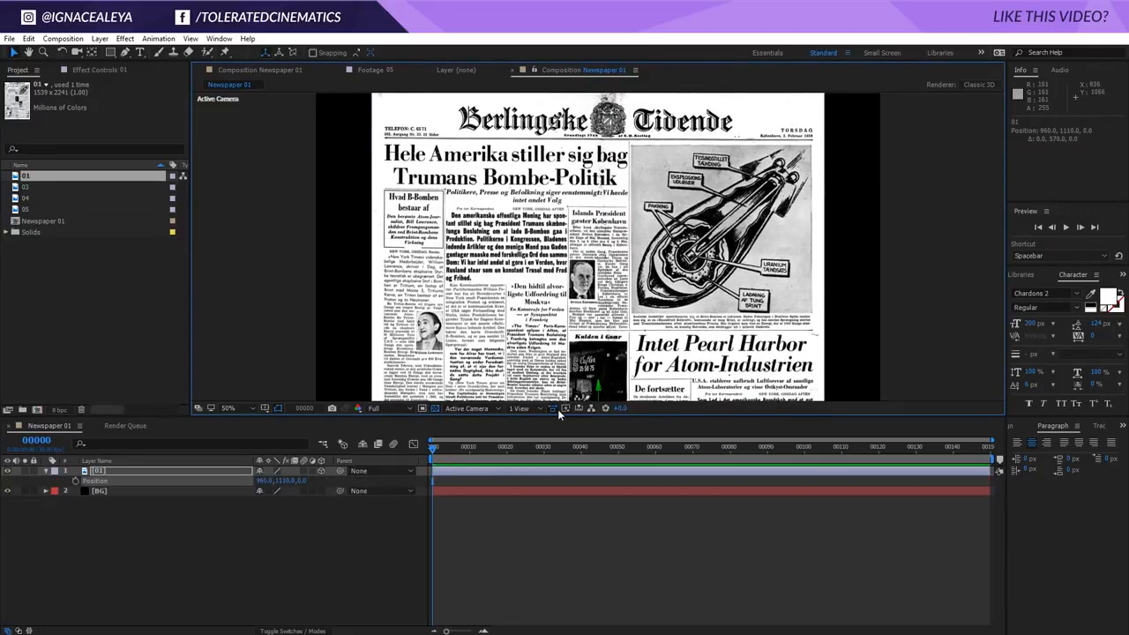
pyautogui.click(45, 471)
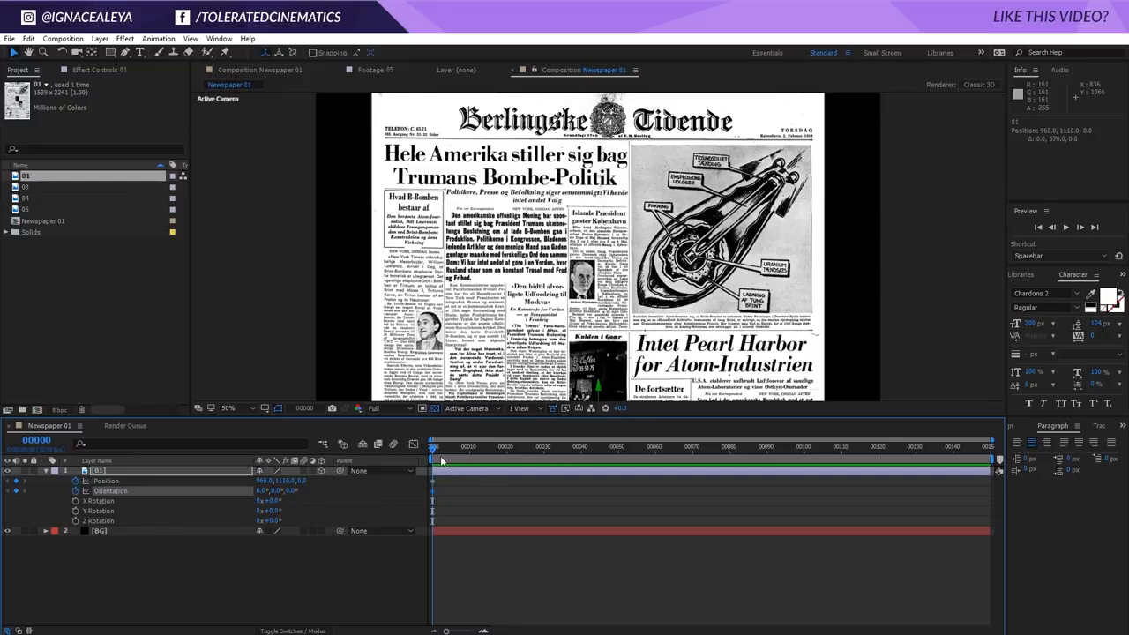
pyautogui.moveTo(370, 500)
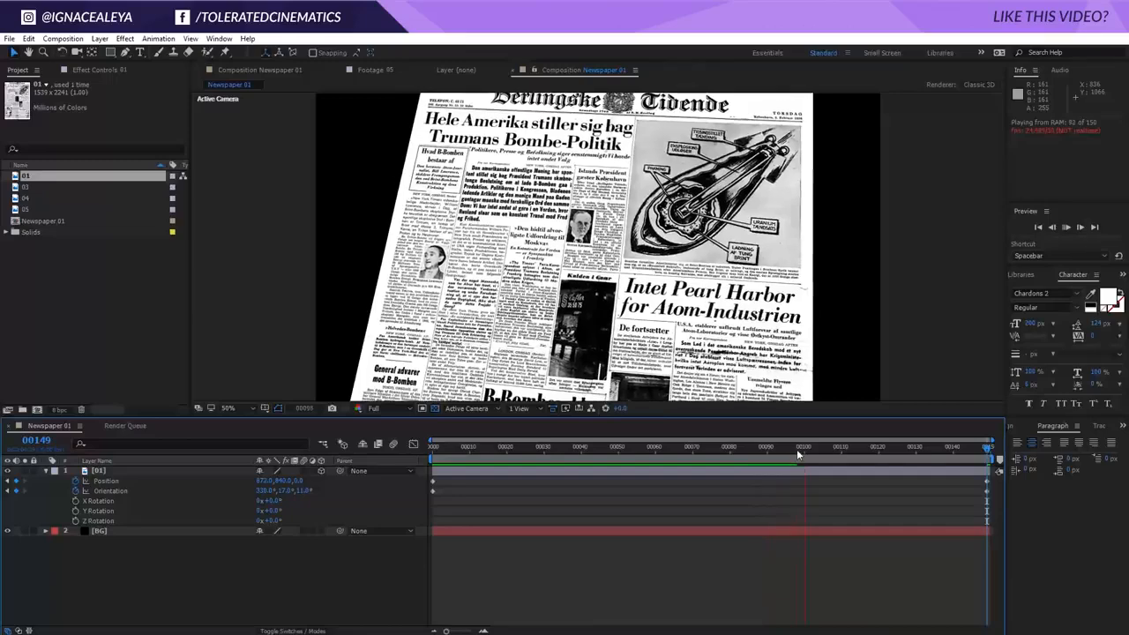
pyautogui.moveTo(799, 449); pyautogui.dragTo(520, 448)
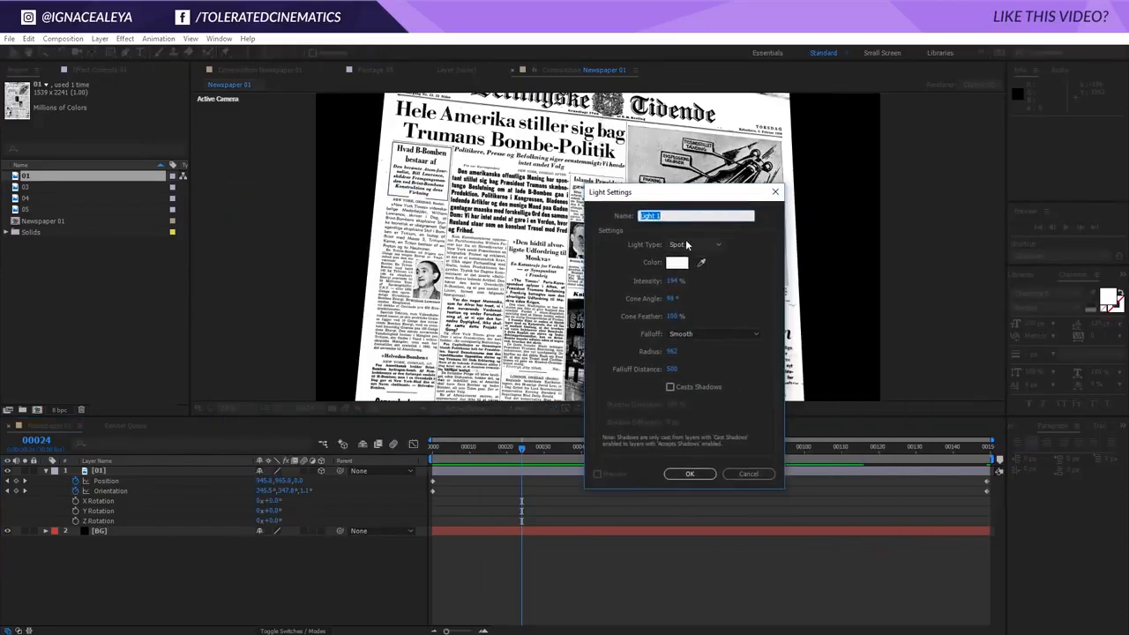
# - Add a spot light at 195% intensity with a pale blue-white colour
pyautogui.click(679, 281)
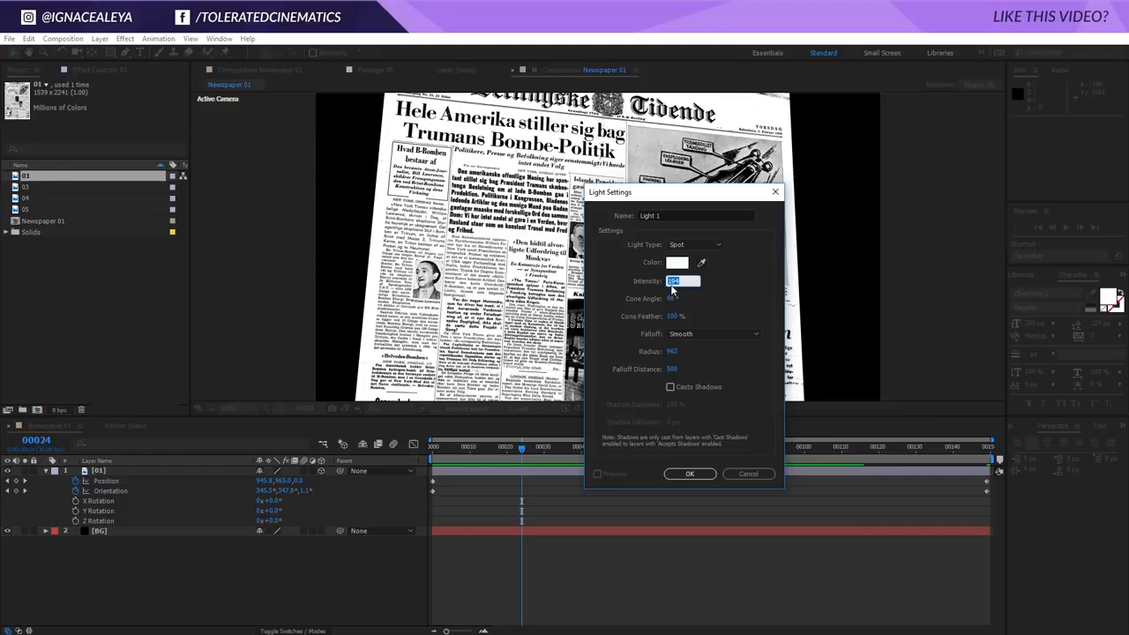
pyautogui.write('195 %')
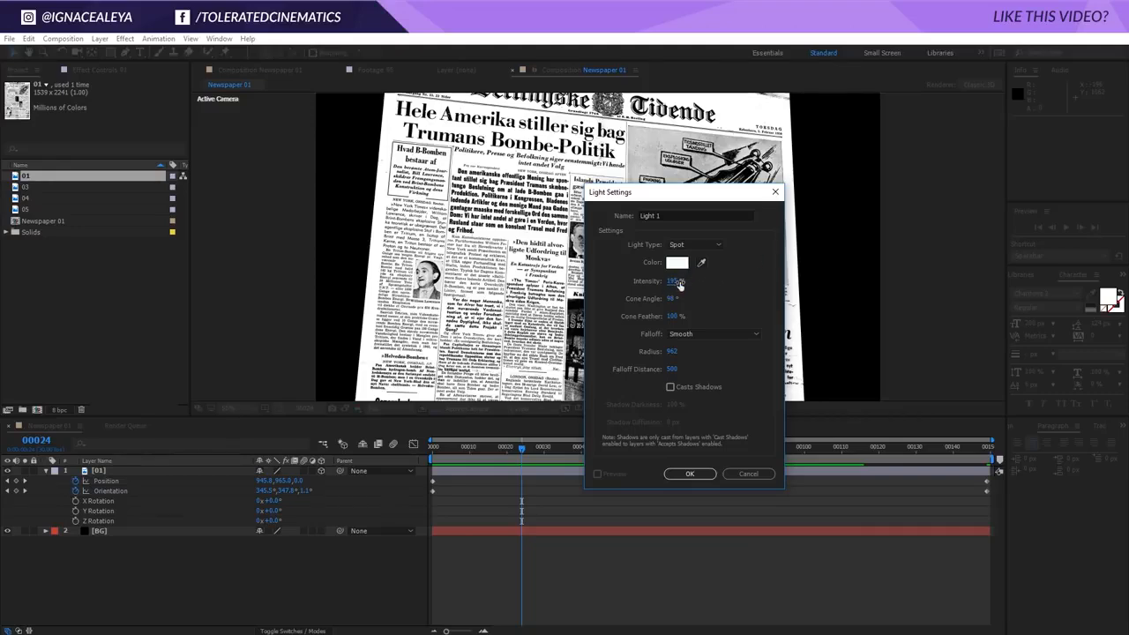
pyautogui.moveTo(675, 280); pyautogui.dragTo(672, 281)
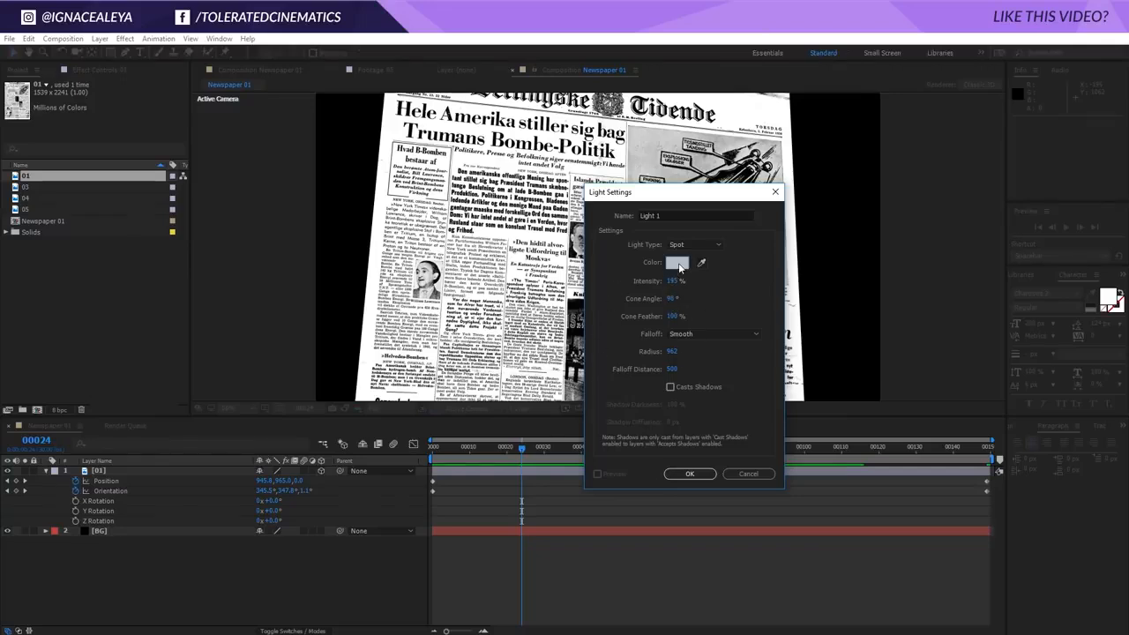
pyautogui.click(678, 262)
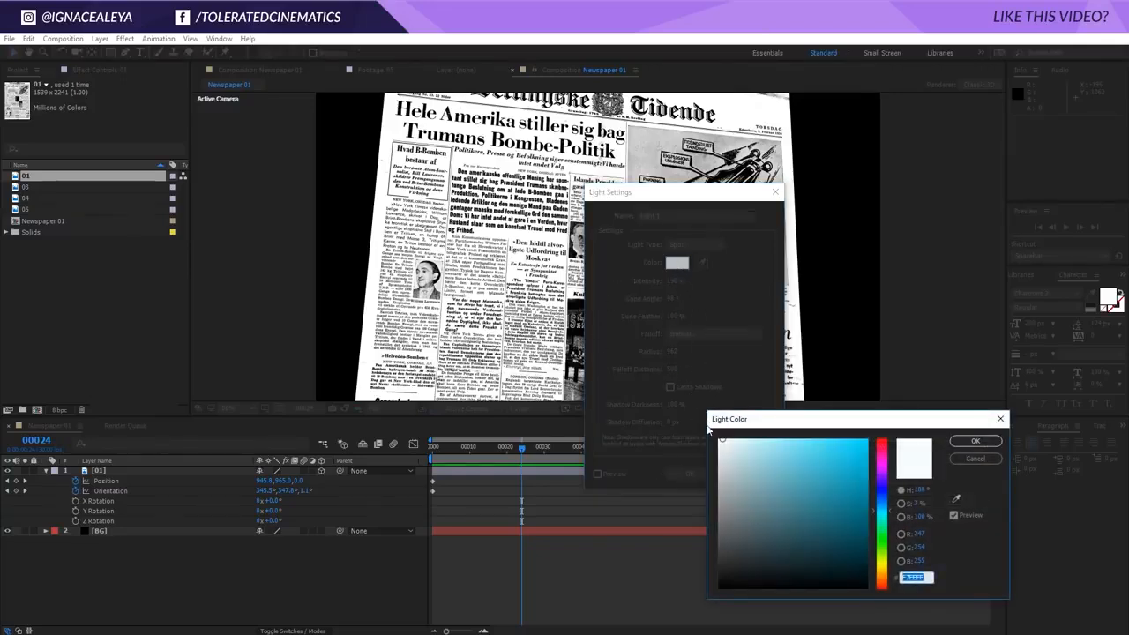
pyautogui.click(975, 441)
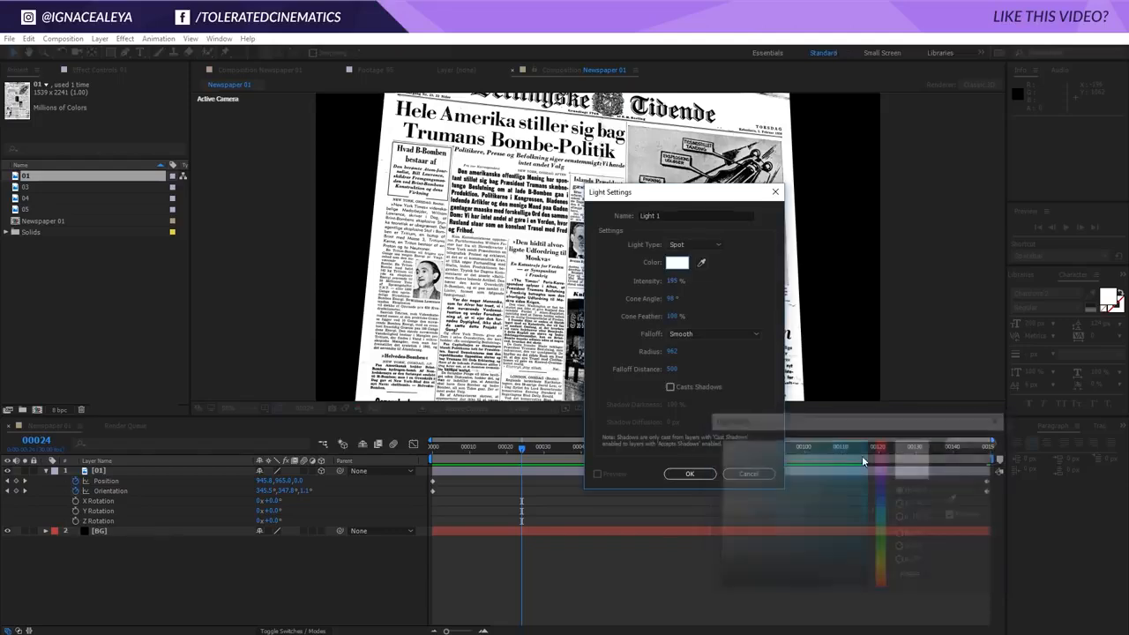
pyautogui.click(690, 474)
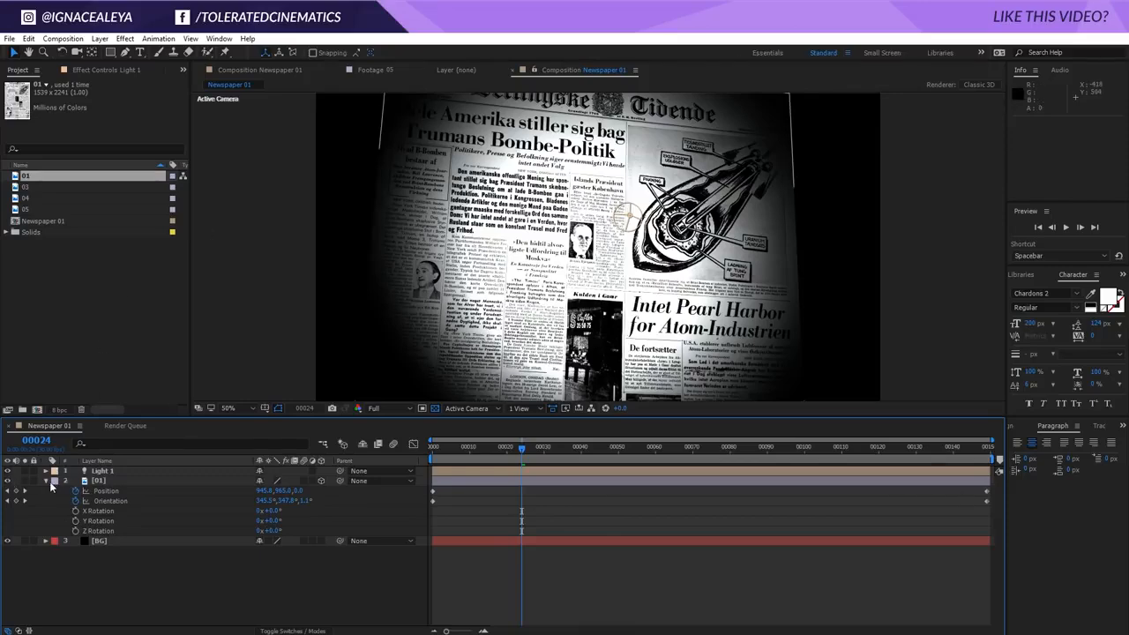
# - Select Light 1 and aim it toward the upper part of the page
pyautogui.click(45, 480)
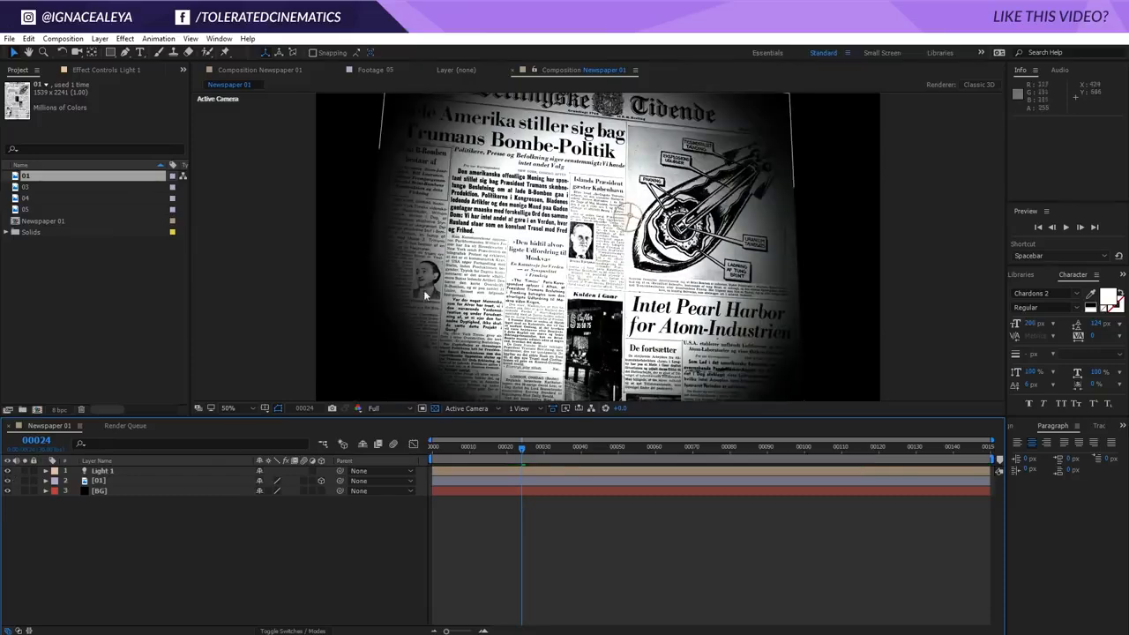
pyautogui.click(102, 471)
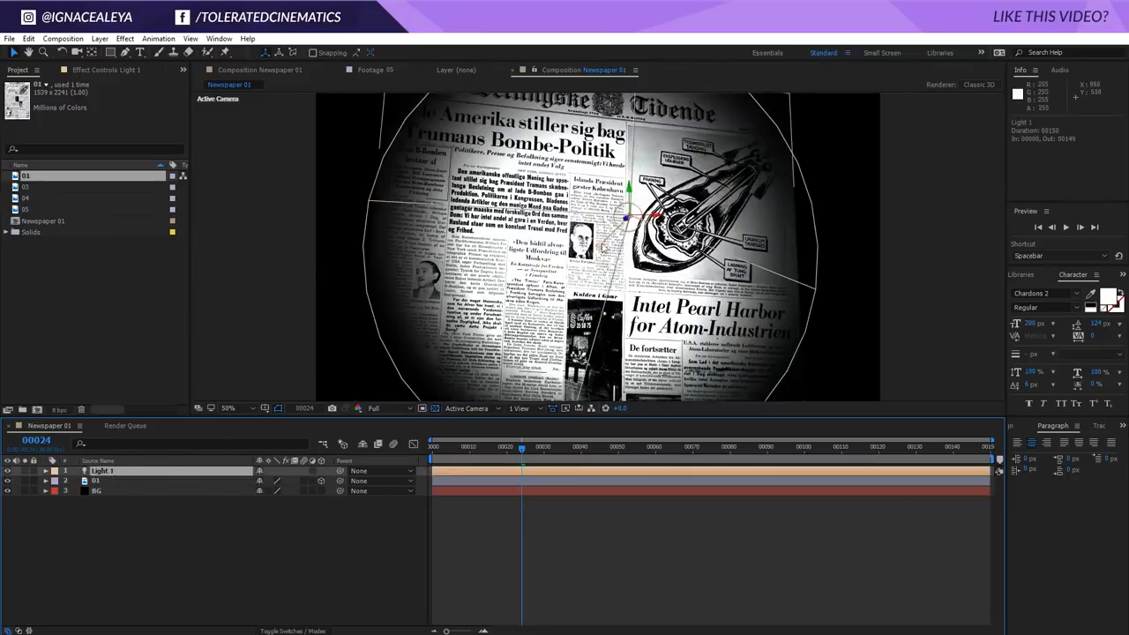
pyautogui.click(45, 471)
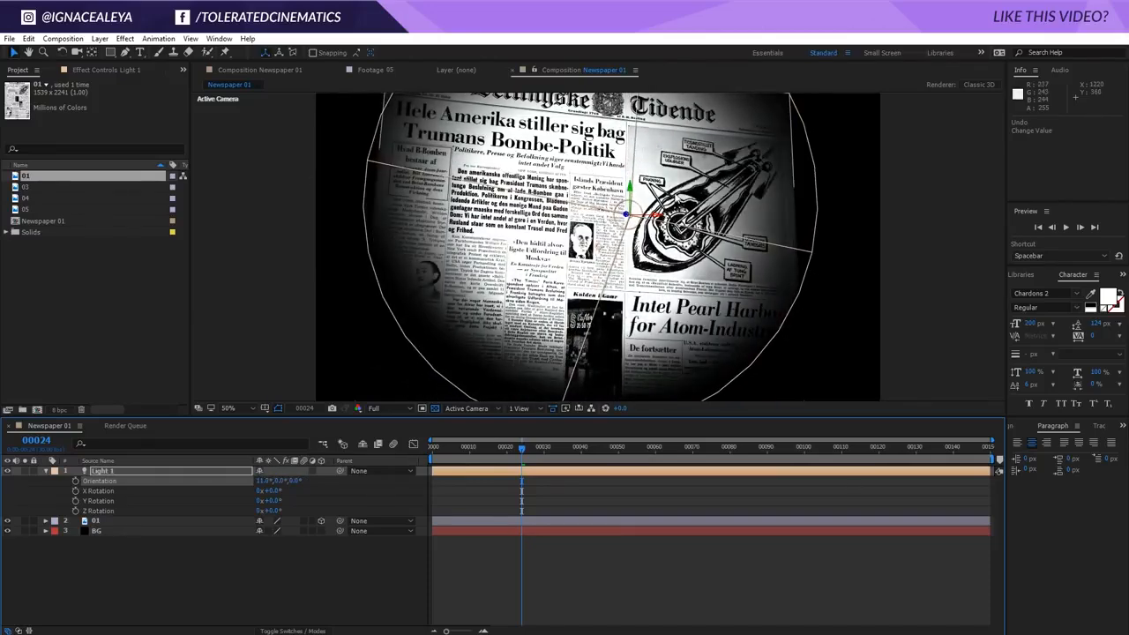
pyautogui.moveTo(626, 214); pyautogui.dragTo(617, 220)
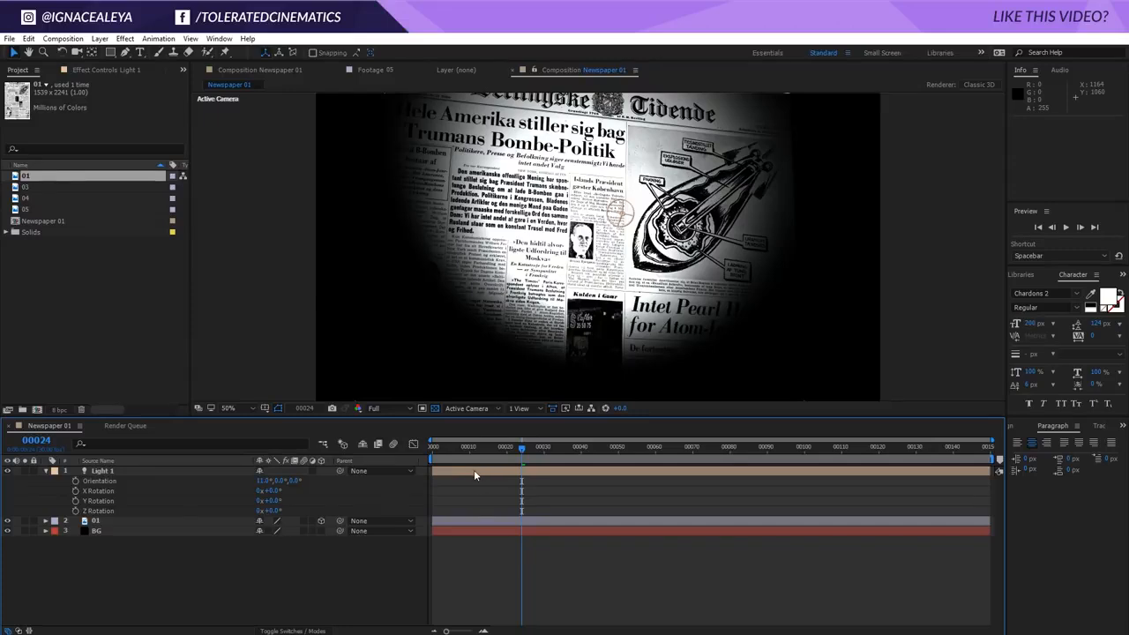
# - Keyframe Light 1's orientation from the first frame through frame 23
pyautogui.click(103, 470)
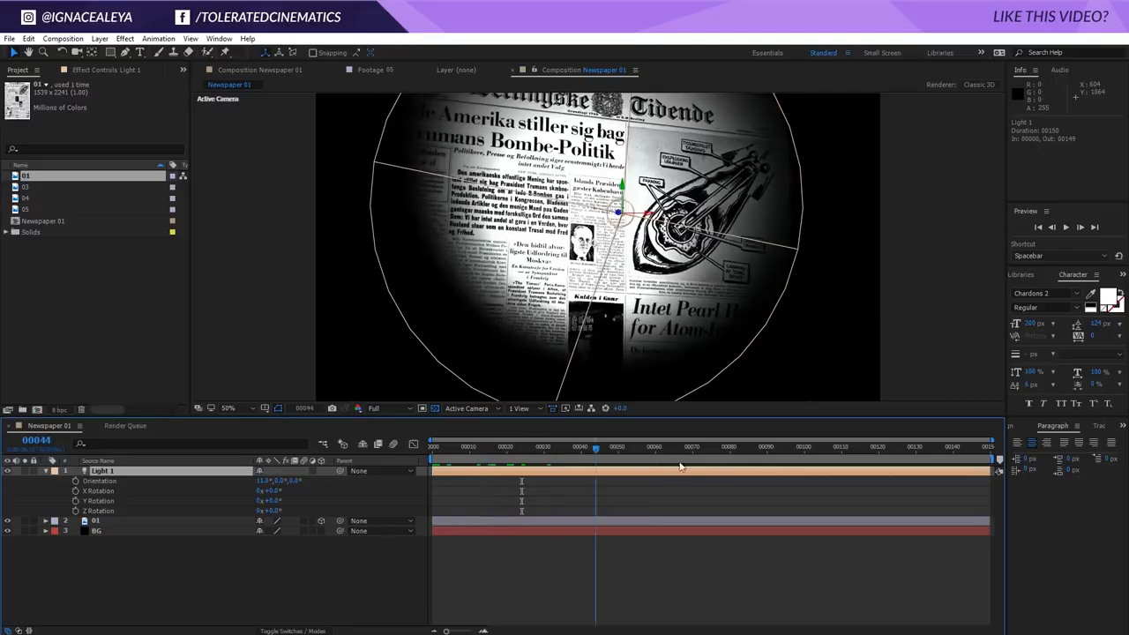
pyautogui.click(655, 449)
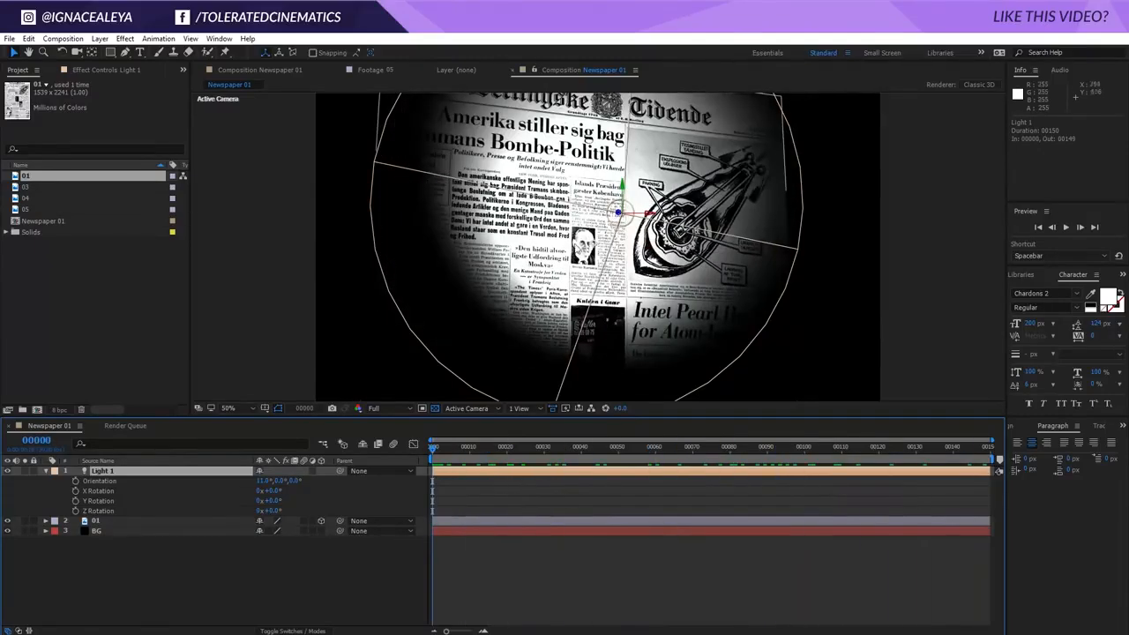
pyautogui.moveTo(617, 216); pyautogui.dragTo(618, 265)
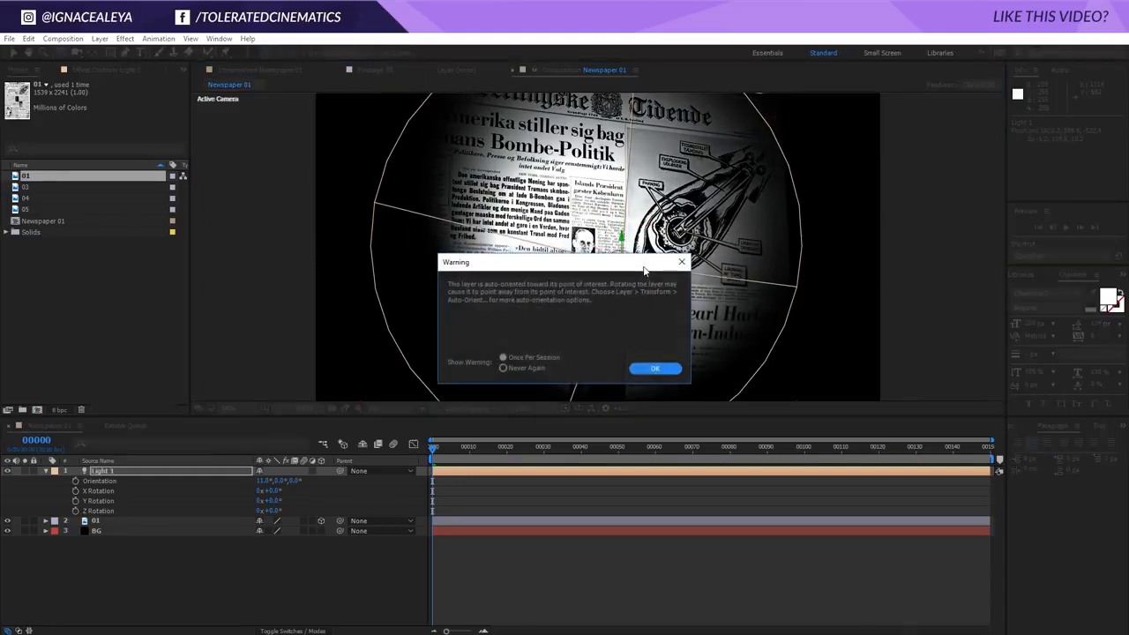
pyautogui.click(655, 368)
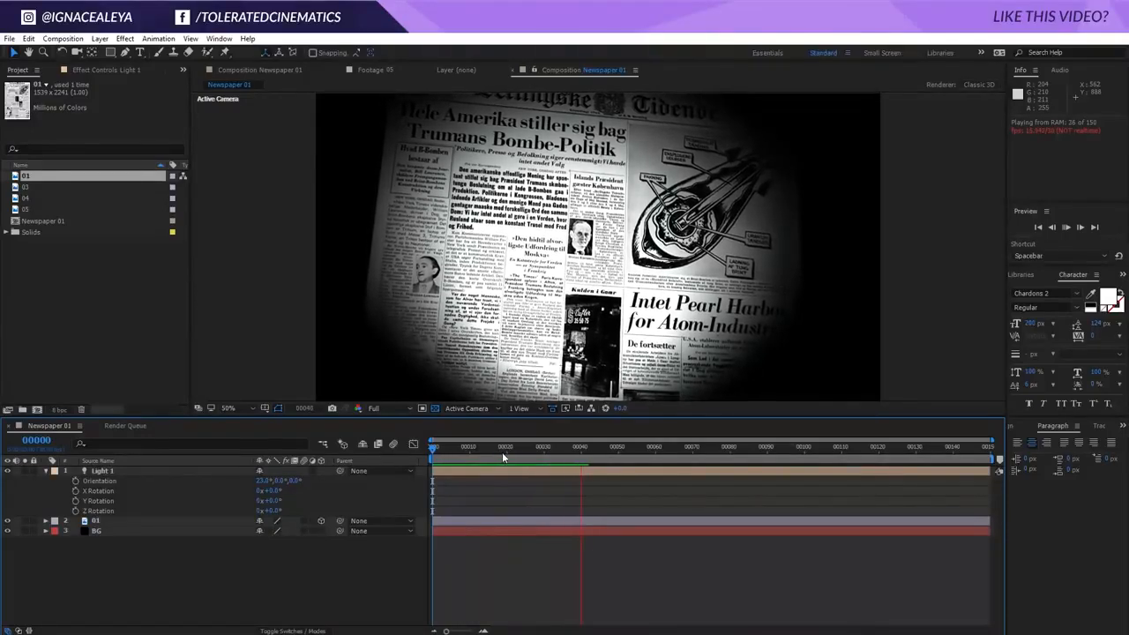
pyautogui.moveTo(433, 452); pyautogui.dragTo(517, 452)
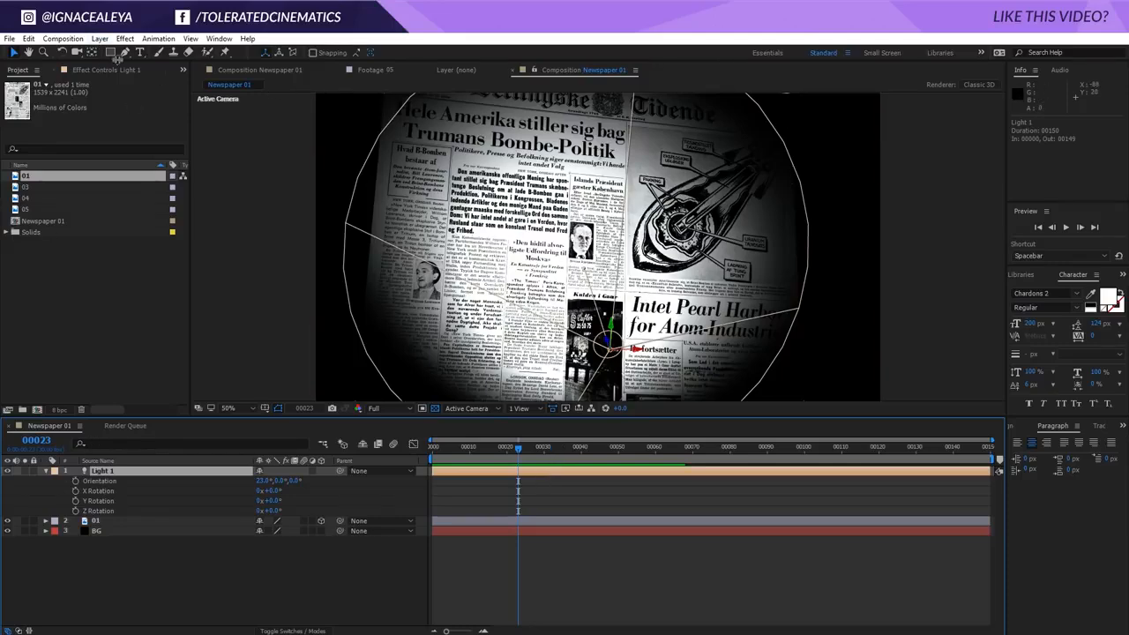
# - Increase Light 1's cone angle, radius and falloff distance in Light Settings
pyautogui.doubleClick(101, 470)
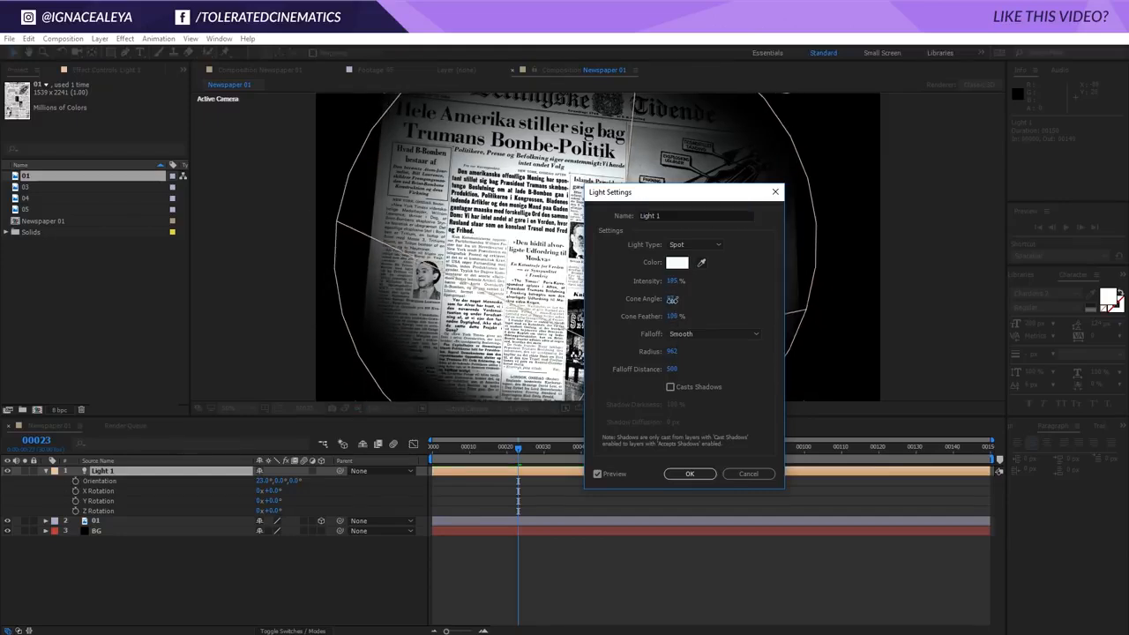
pyautogui.moveTo(672, 299); pyautogui.dragTo(689, 298)
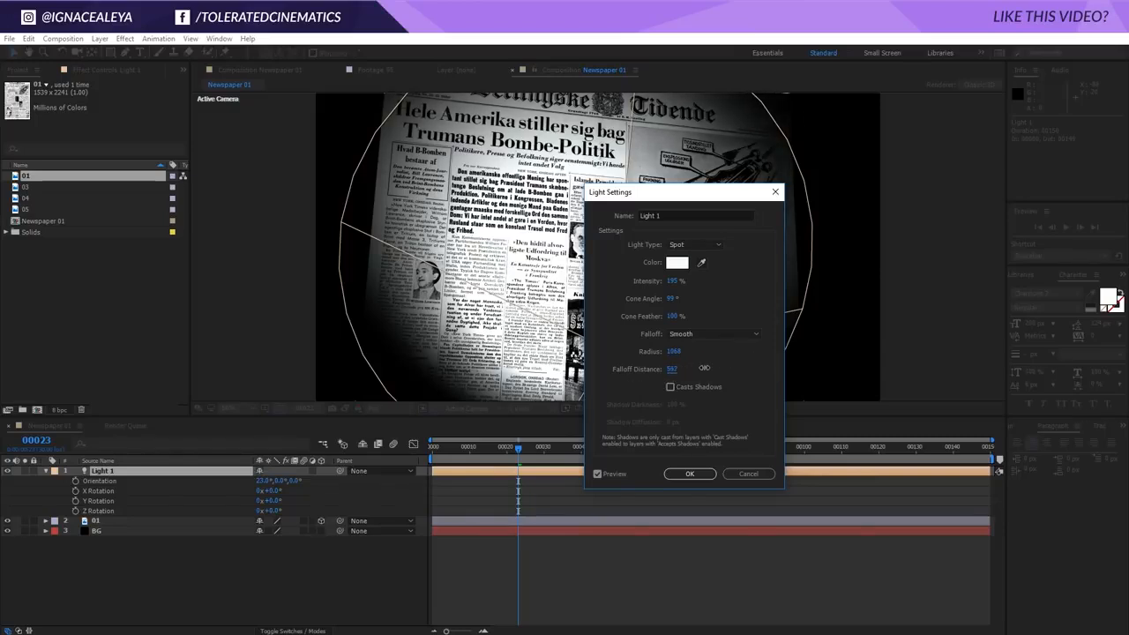
pyautogui.click(690, 474)
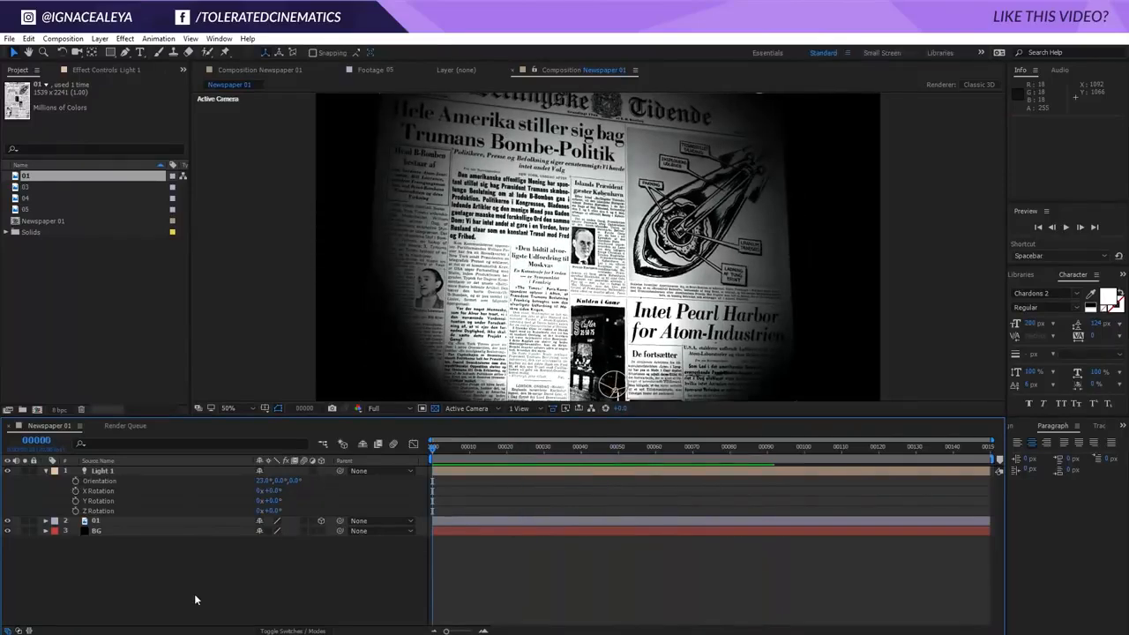
pyautogui.moveTo(116, 475)
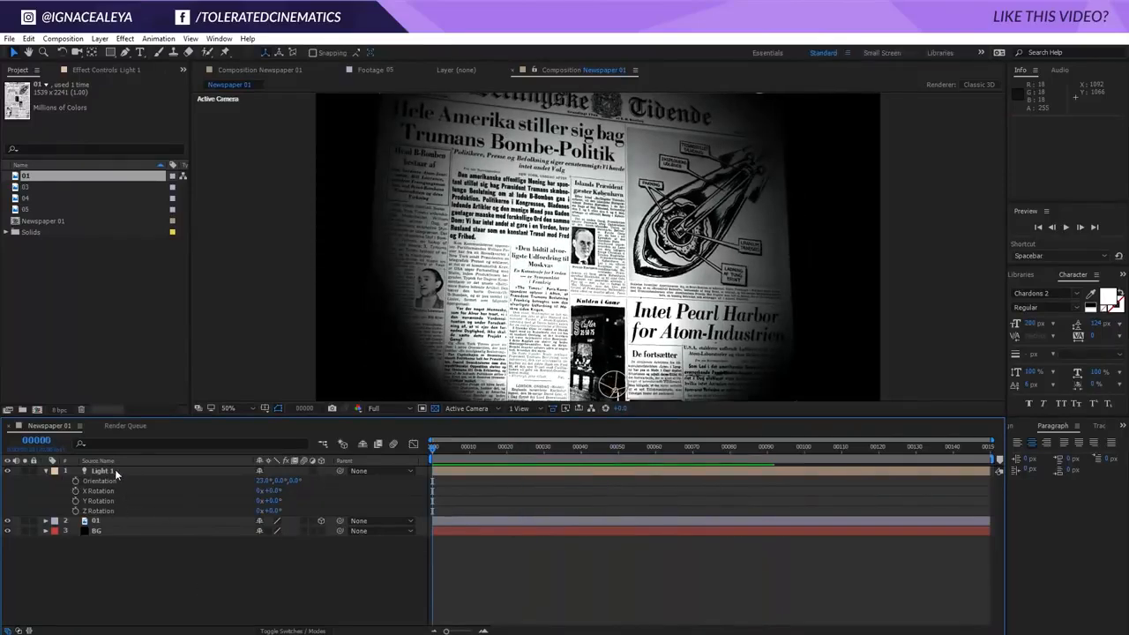
# - Add Camera 1 to Newspaper 01 and select it for position keyframing
pyautogui.click(45, 471)
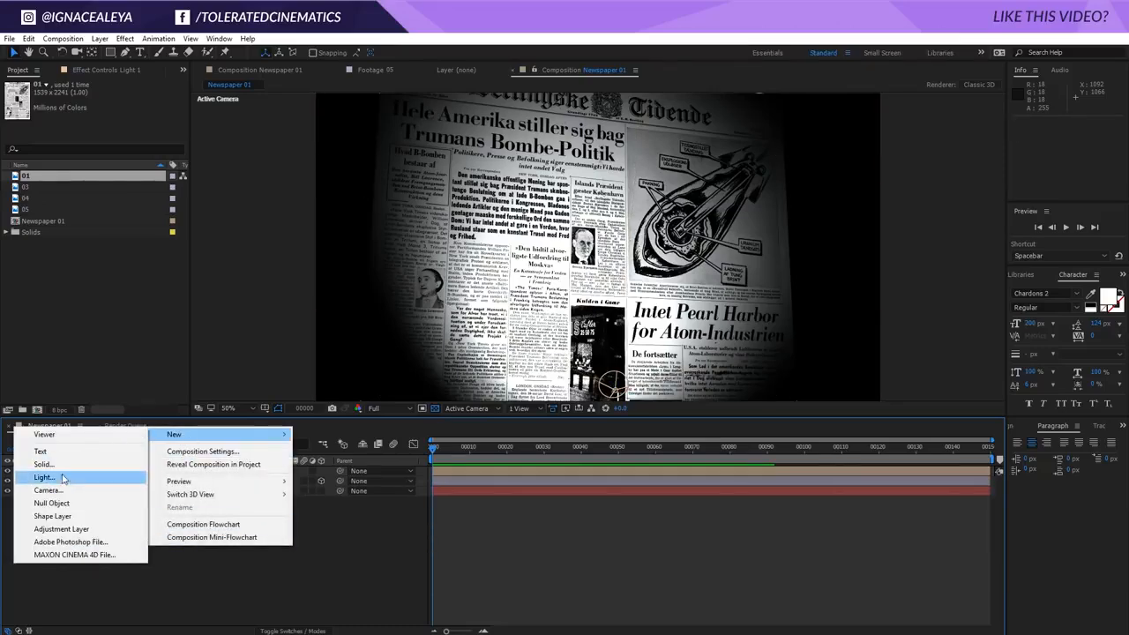
pyautogui.click(42, 478)
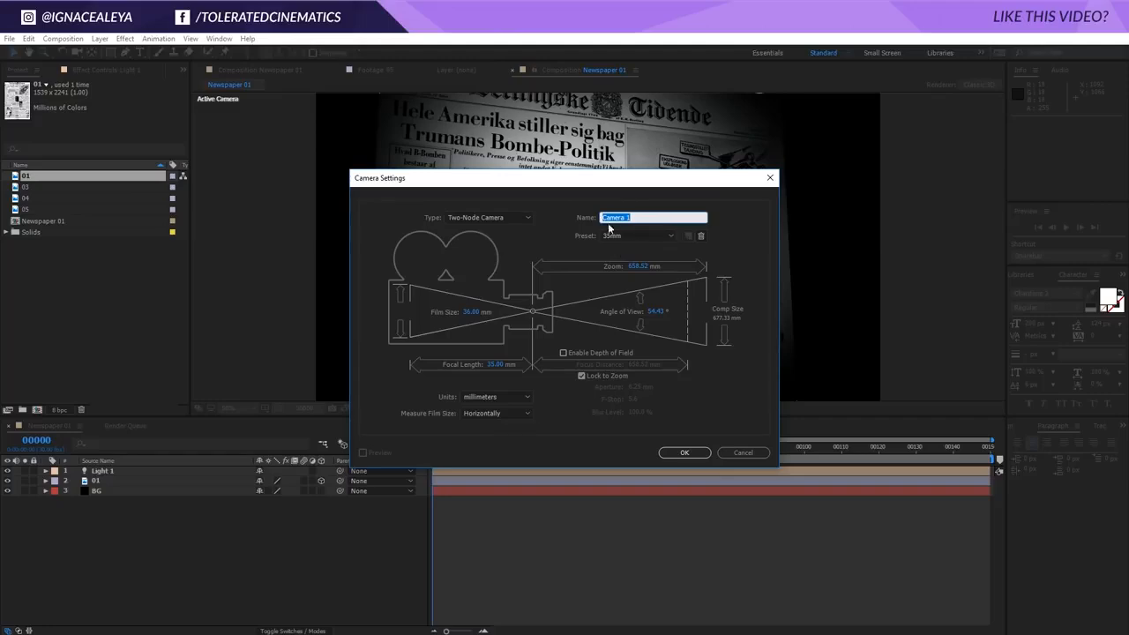
pyautogui.click(684, 453)
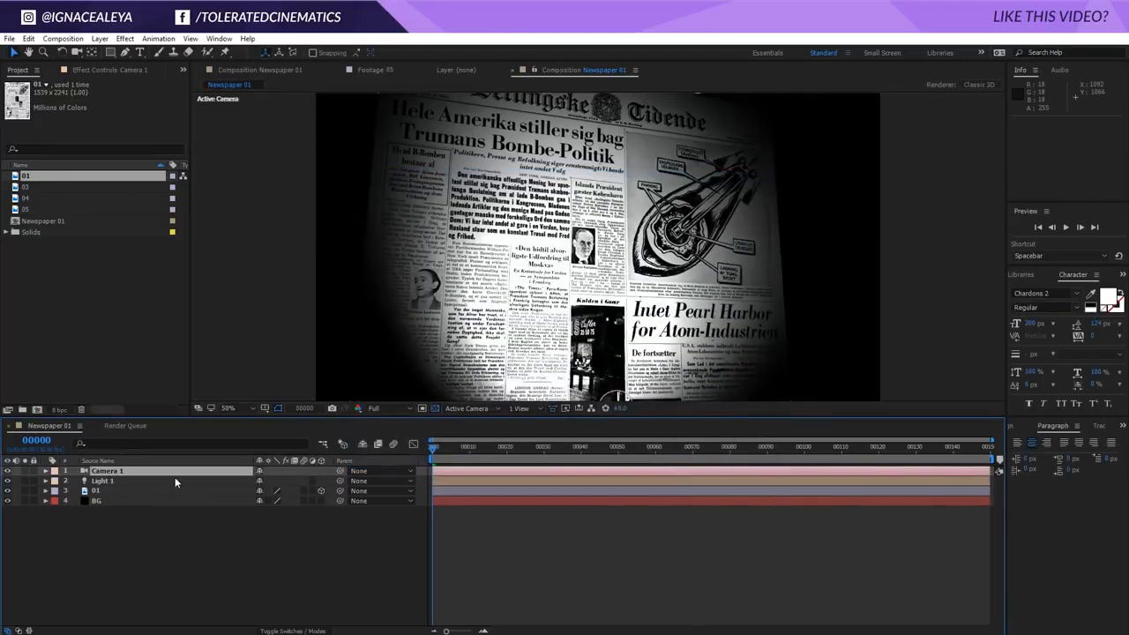
pyautogui.click(45, 471)
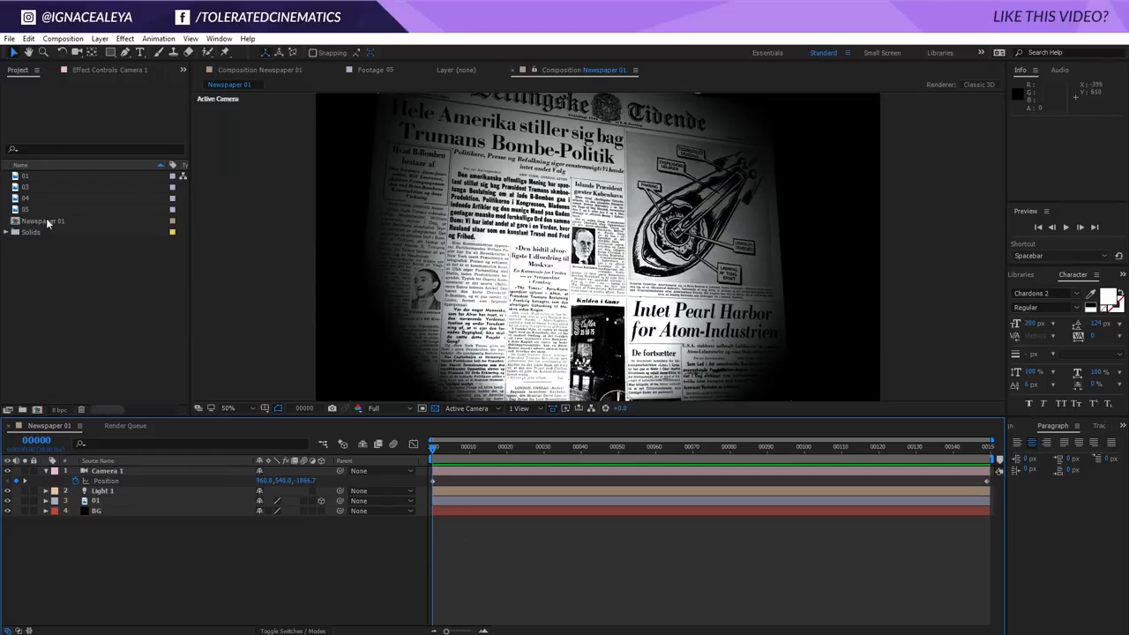
# - Duplicate Newspaper 01 as Newspaper 02 and swap in the 03 scan
pyautogui.click(42, 220)
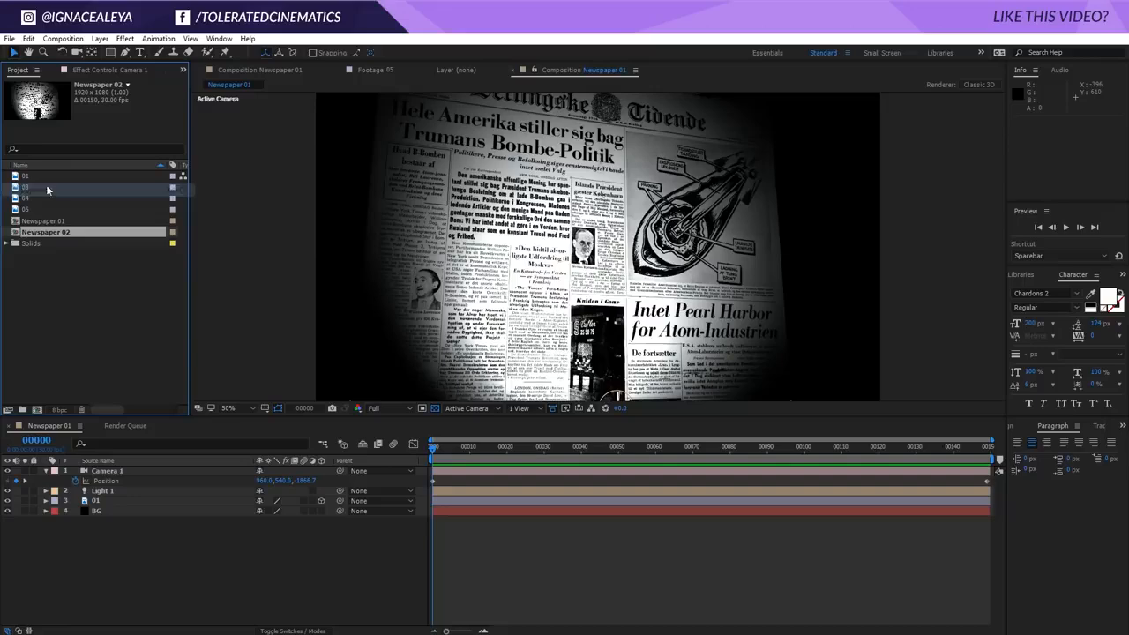
pyautogui.doubleClick(45, 231)
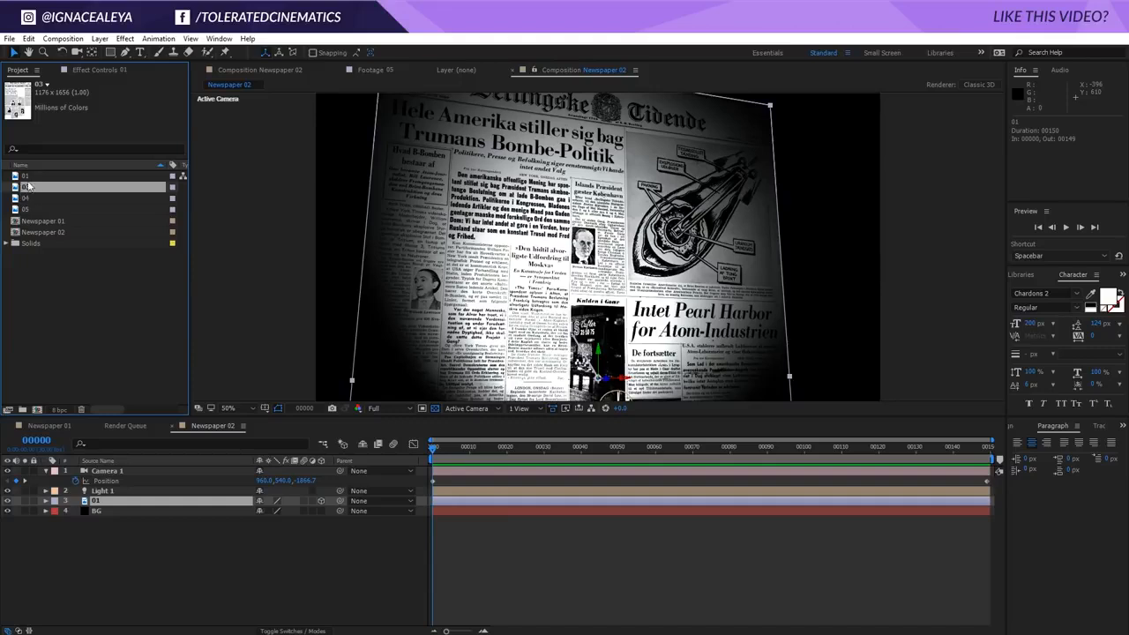
pyautogui.click(26, 187)
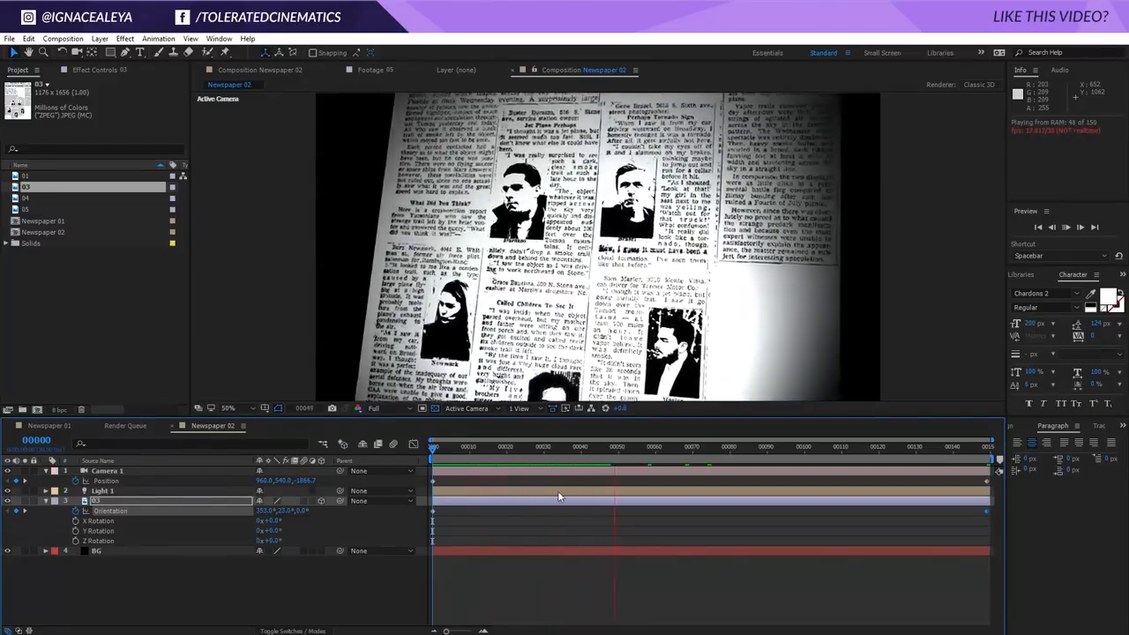
pyautogui.click(628, 447)
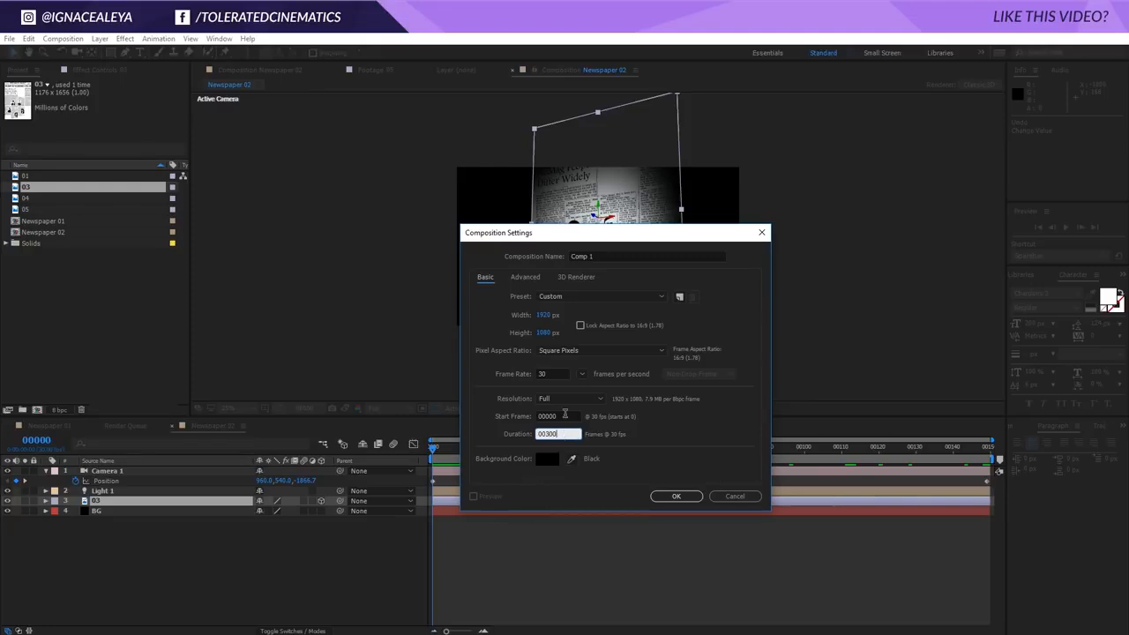
# - Name the new composition 'Main Comp'
pyautogui.click(647, 256)
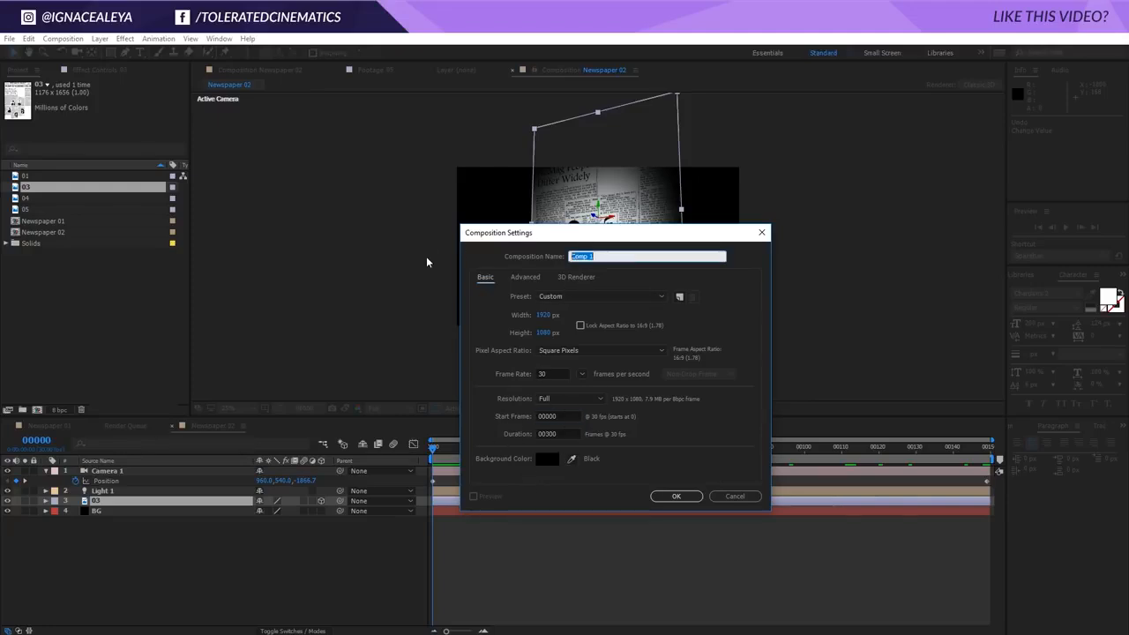
pyautogui.write('Main Comp')
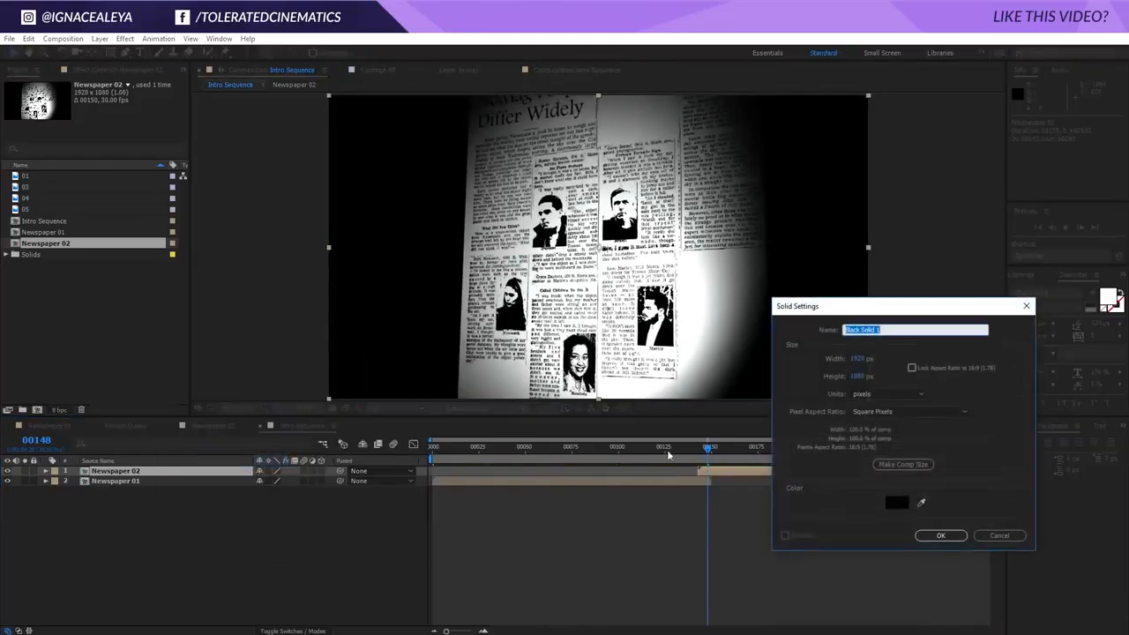
# - Add a black BG solid and fade out Newspaper 01, reviewing around frame 143
pyautogui.click(941, 535)
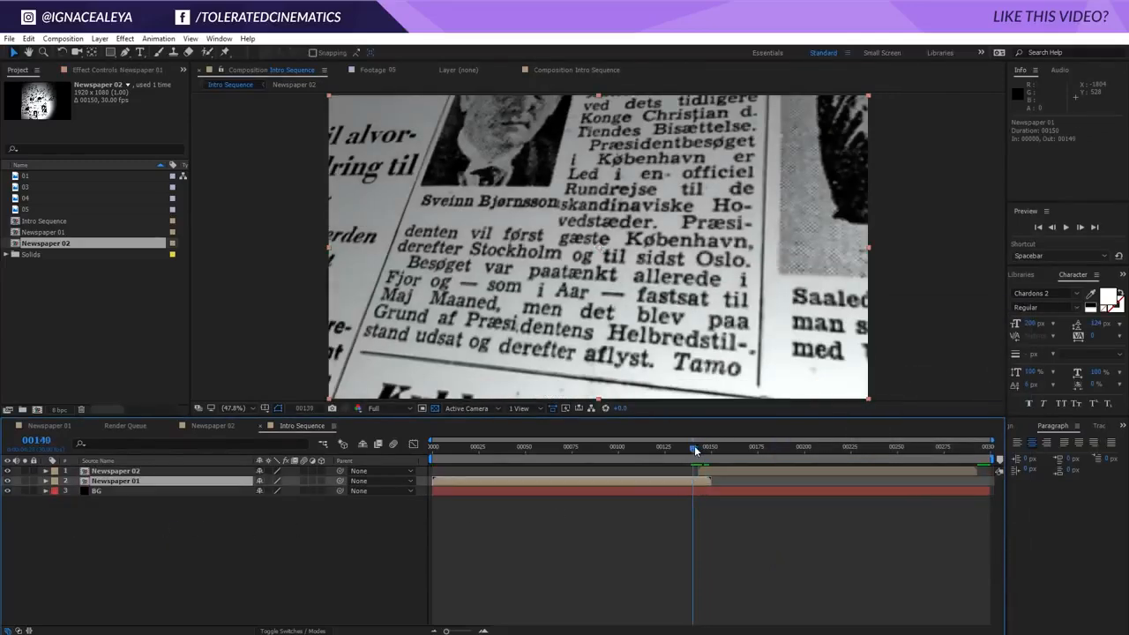
pyautogui.click(697, 447)
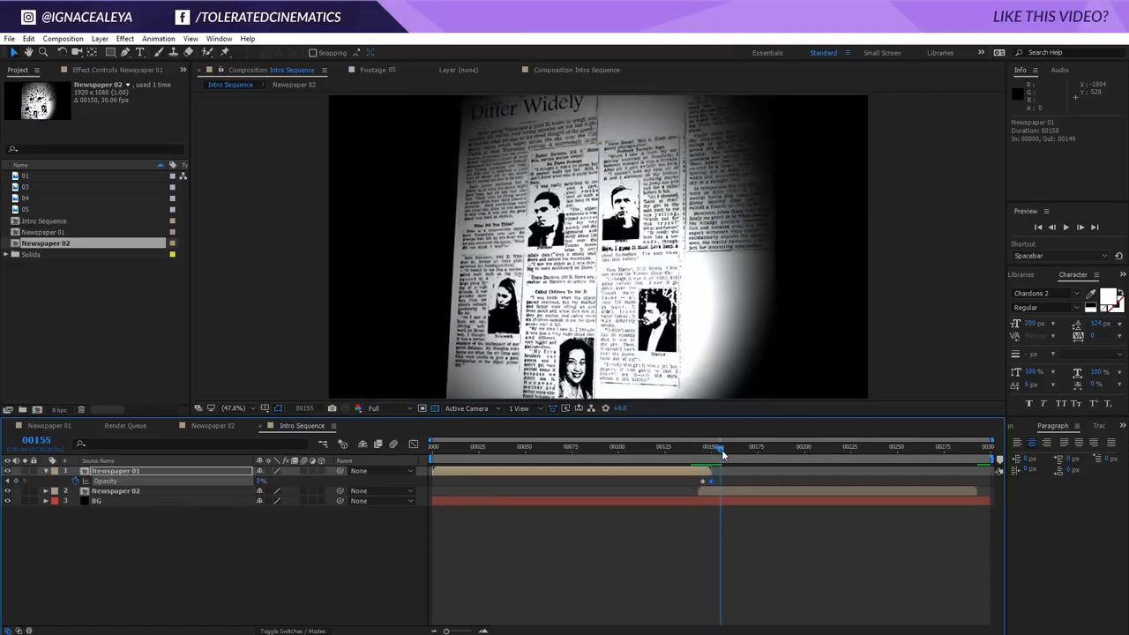
pyautogui.moveTo(715, 445); pyautogui.dragTo(744, 448)
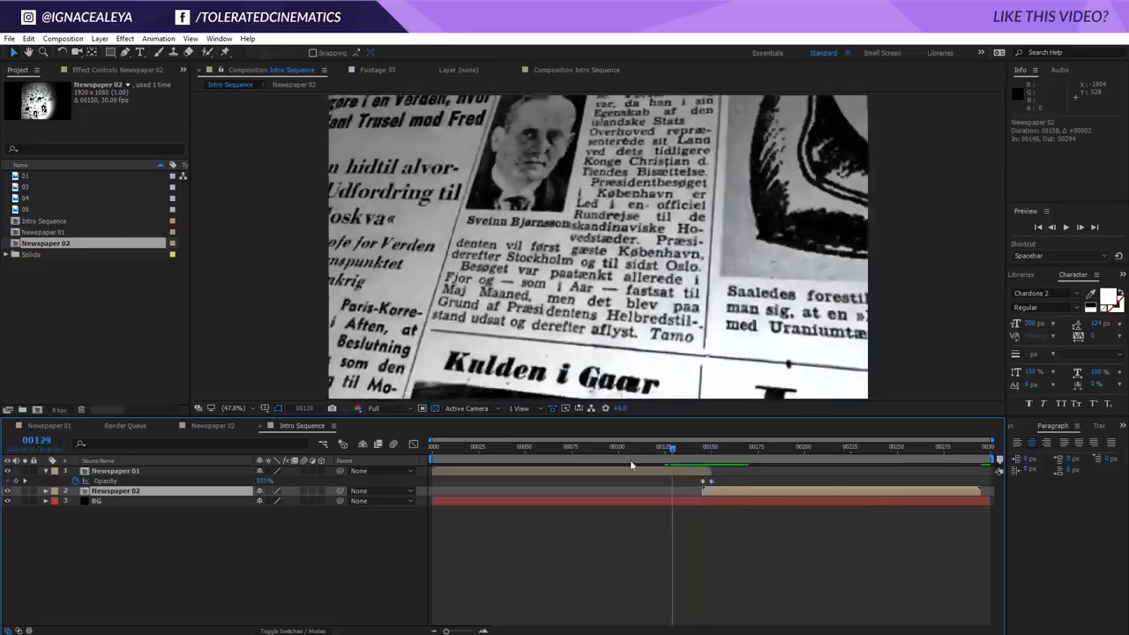
pyautogui.moveTo(664, 461); pyautogui.dragTo(684, 461)
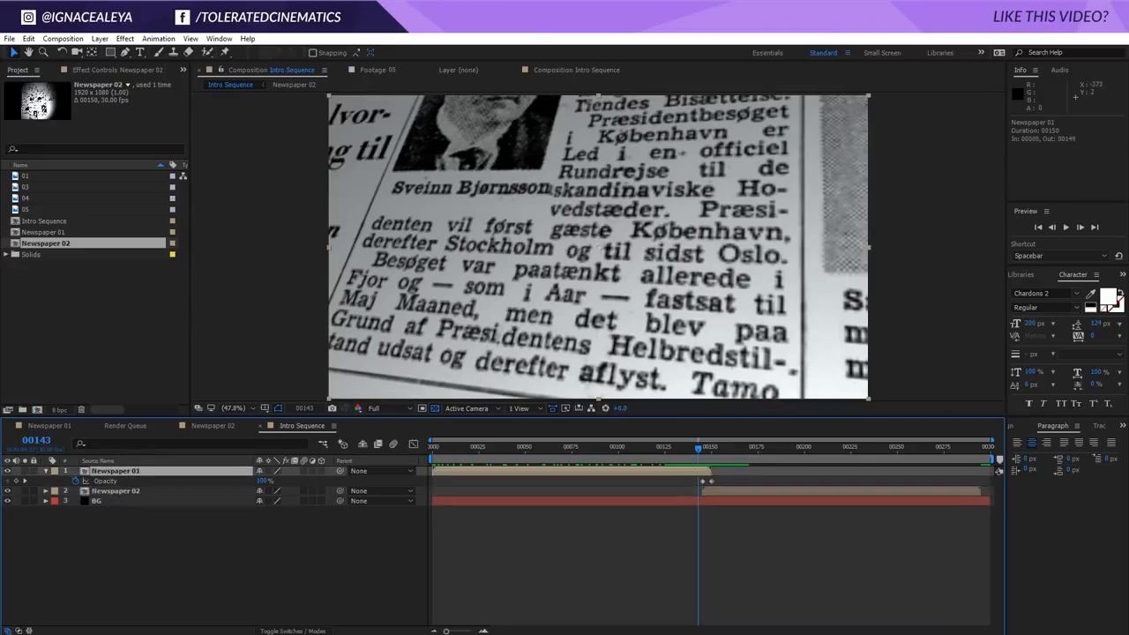
# - Add Camera Lens Blur to Newspaper 01, keyframing Blur Radius 0 to 17 with Easy Ease
pyautogui.click(125, 38)
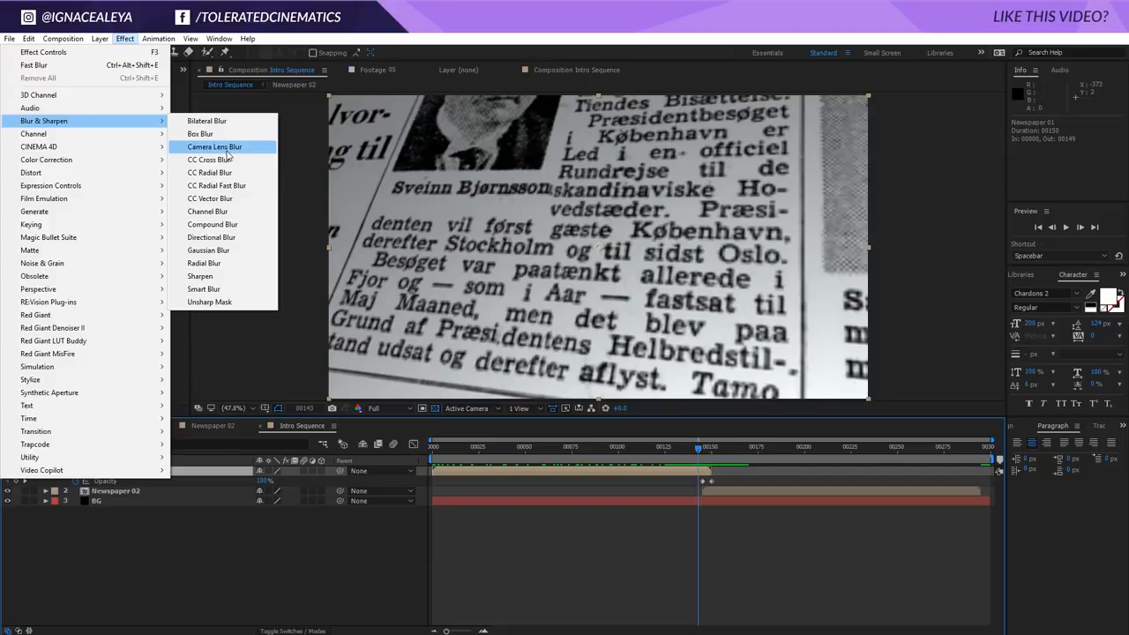
pyautogui.click(214, 146)
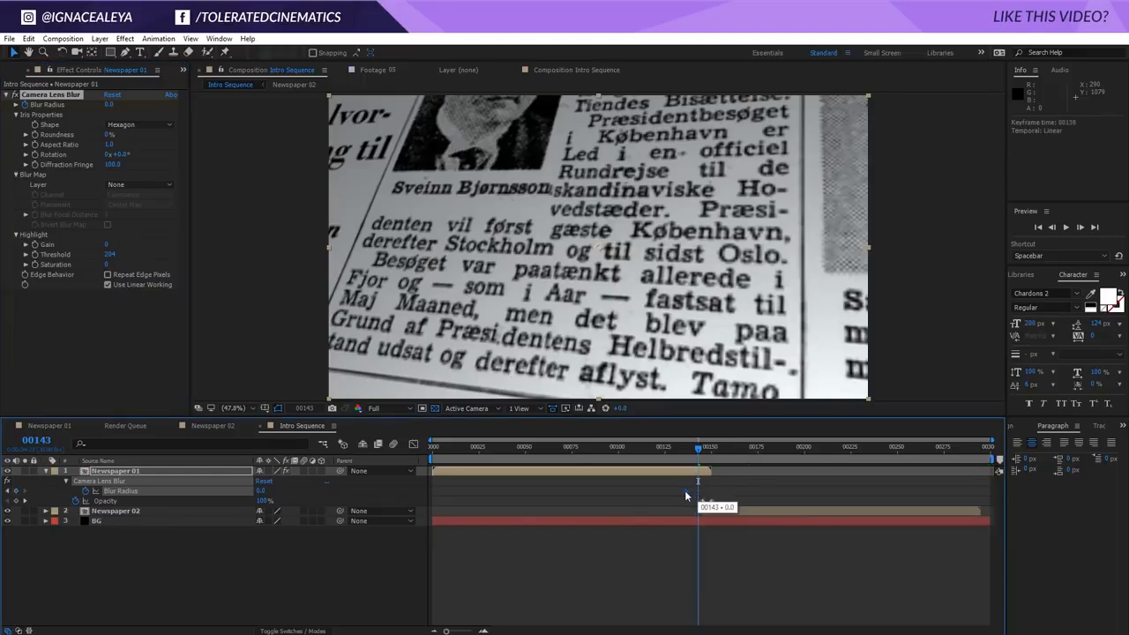
pyautogui.moveTo(710, 450); pyautogui.dragTo(670, 450)
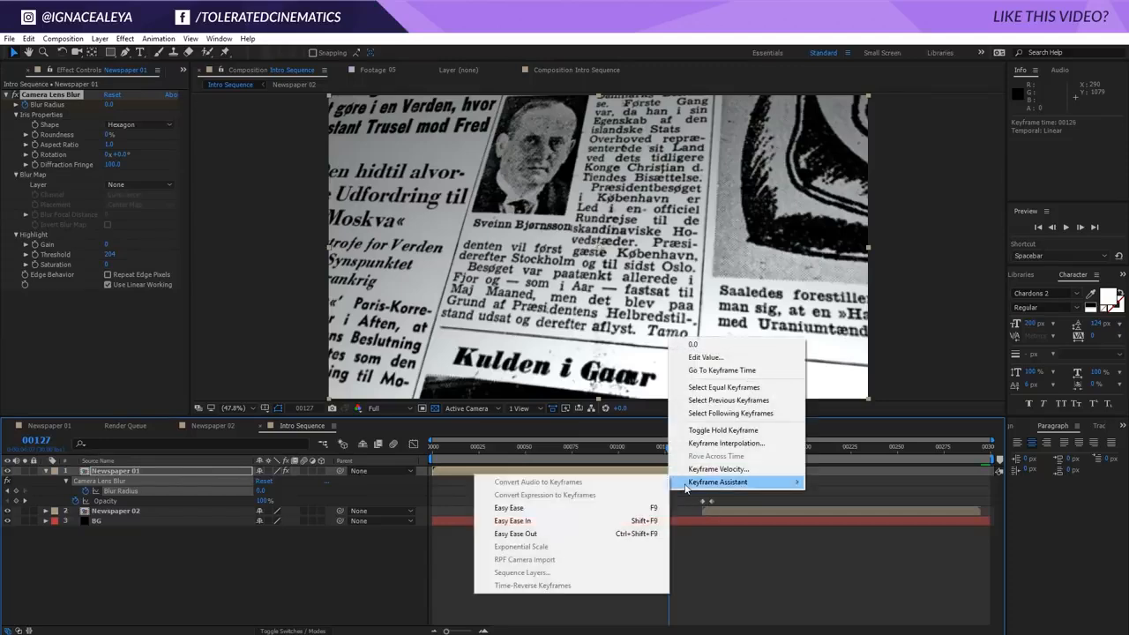
pyautogui.click(513, 520)
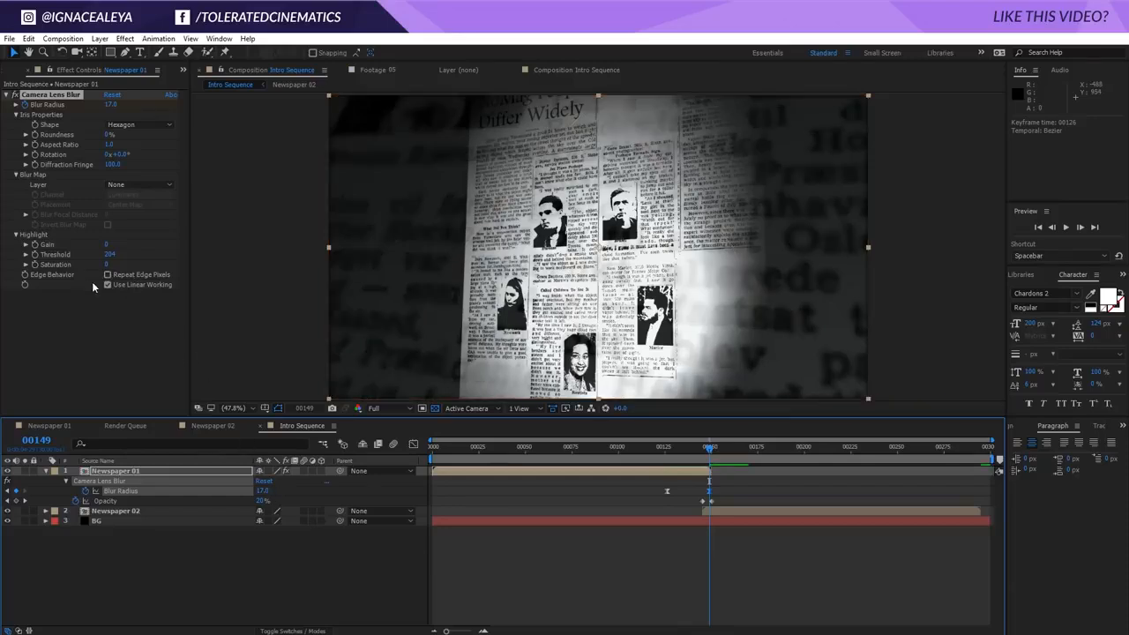
# - Enable Repeat Edge Pixels and scrub through the blurred crossfade
pyautogui.click(107, 284)
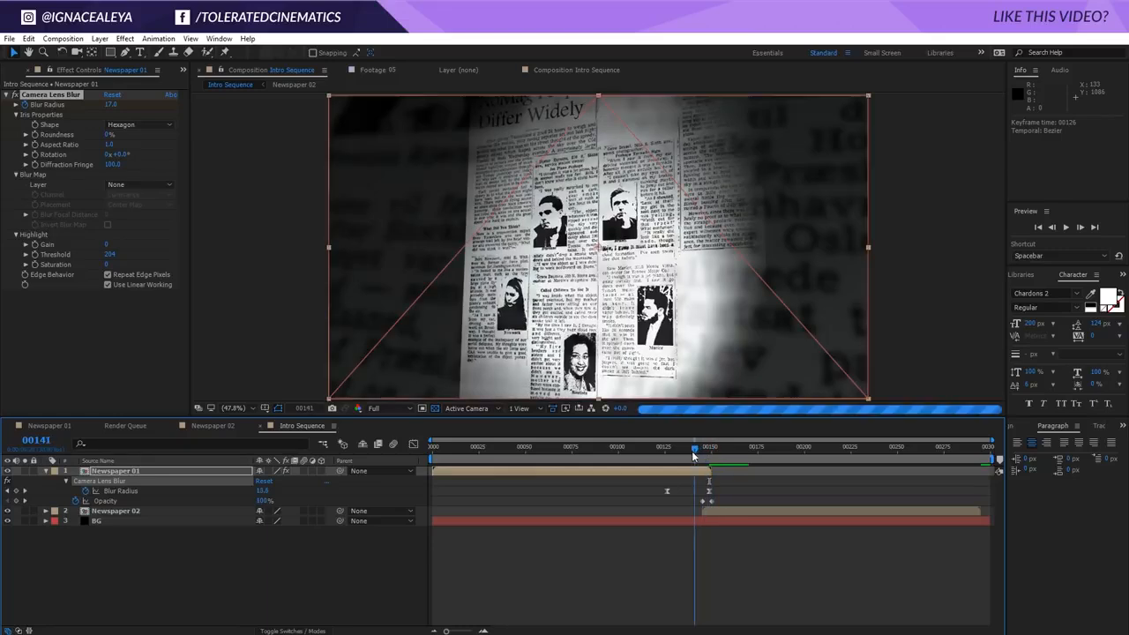
pyautogui.moveTo(694, 447); pyautogui.dragTo(710, 447)
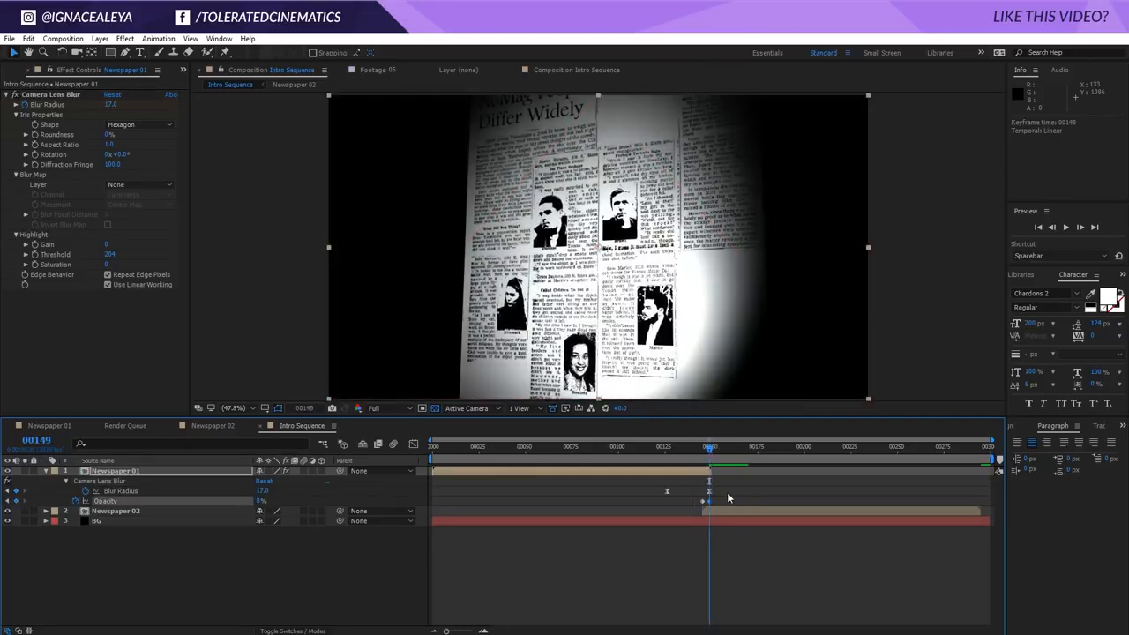
pyautogui.click(615, 445)
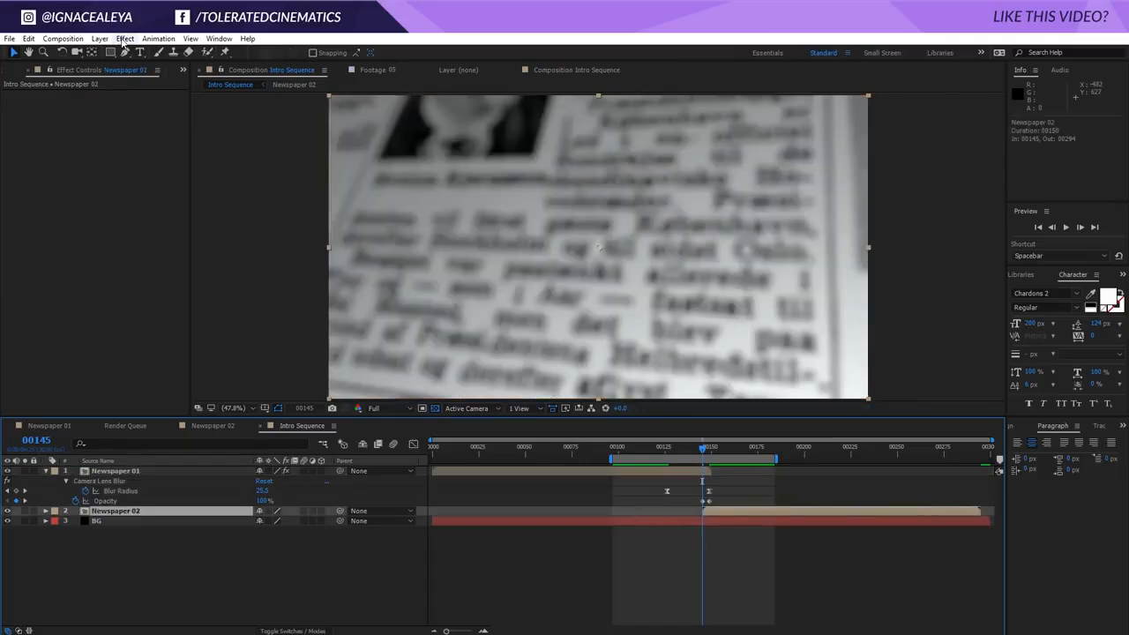
# - Apply Camera Lens Blur to Newspaper 02, mirroring Newspaper 01's blur at radius 15
pyautogui.click(124, 38)
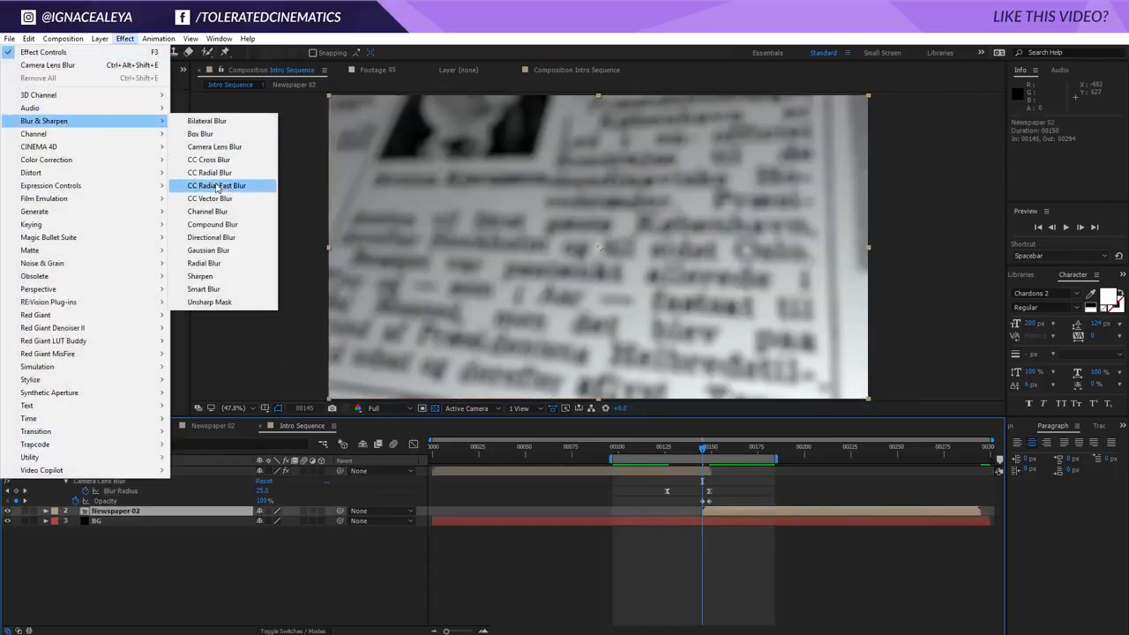
pyautogui.moveTo(214, 146)
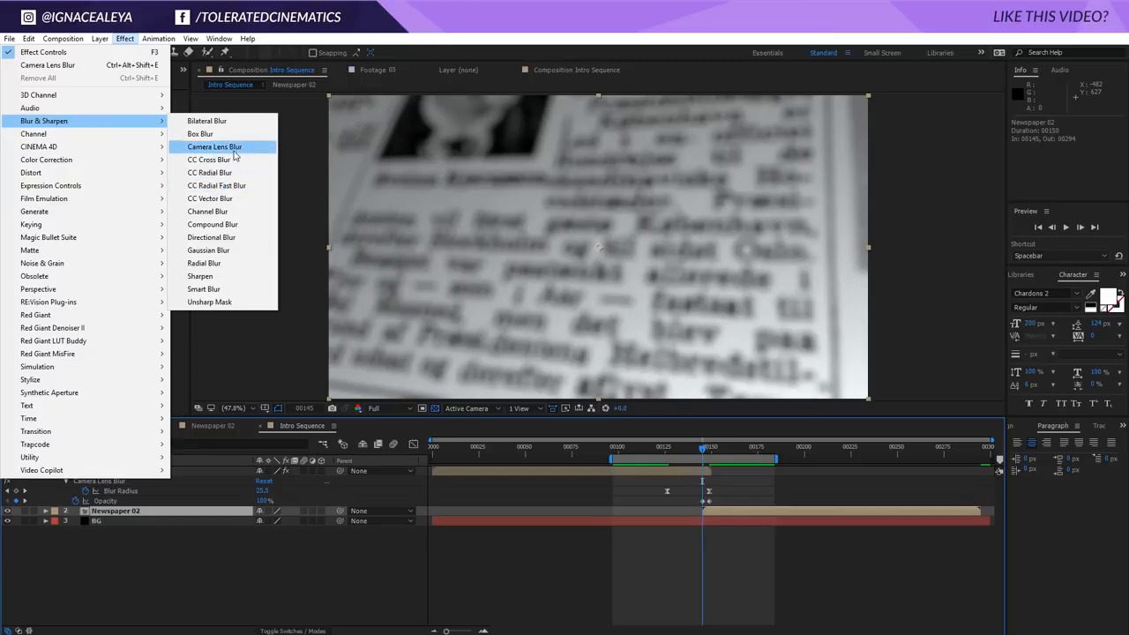
pyautogui.click(214, 146)
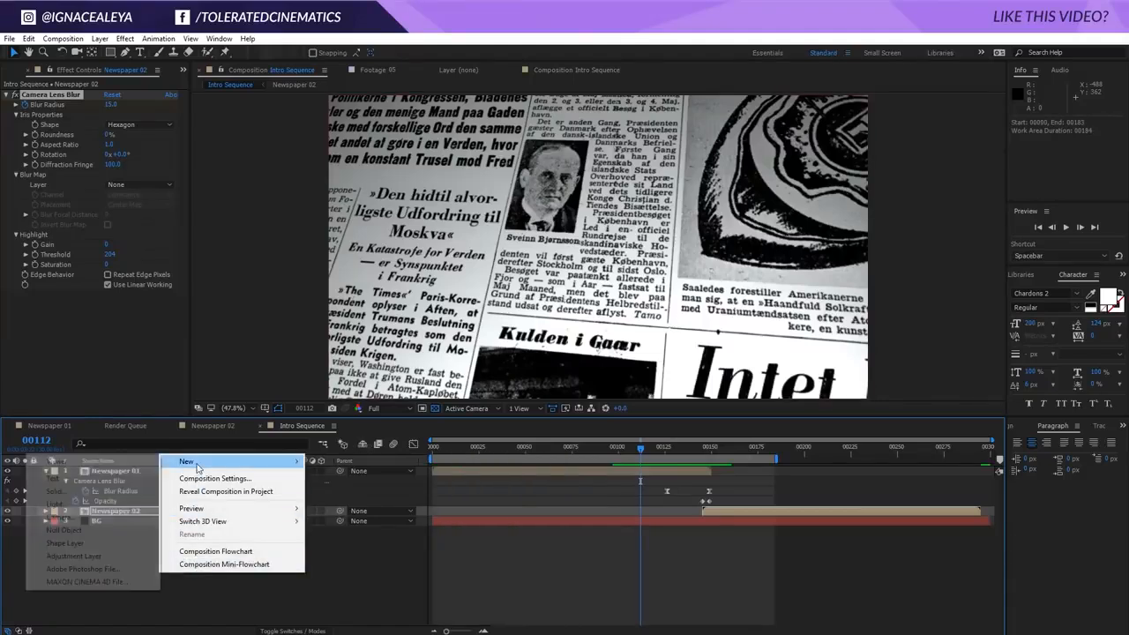
# - Create an adjustment layer named 'Colorgrade' and move it to the top of the stack
pyautogui.click(73, 556)
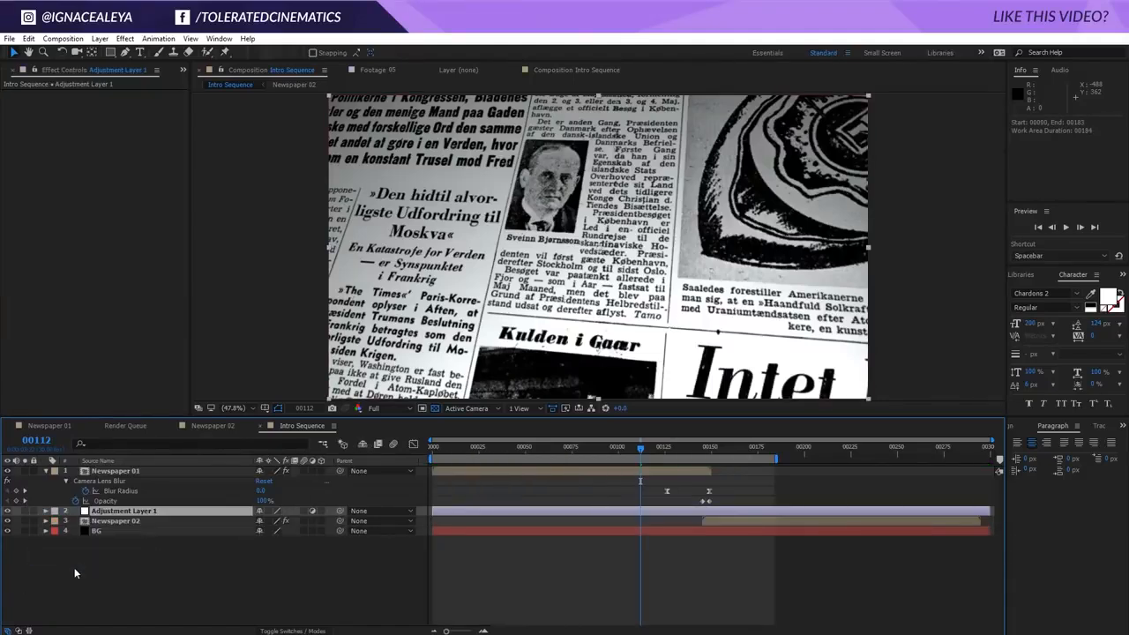
pyautogui.doubleClick(123, 511)
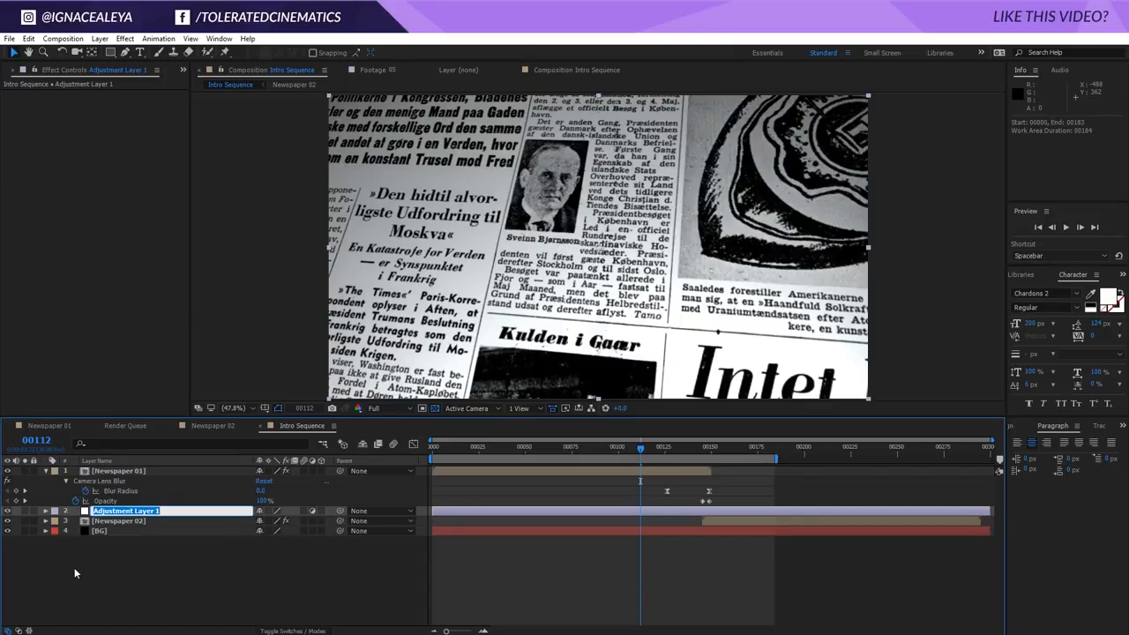
pyautogui.write('Colorgrade')
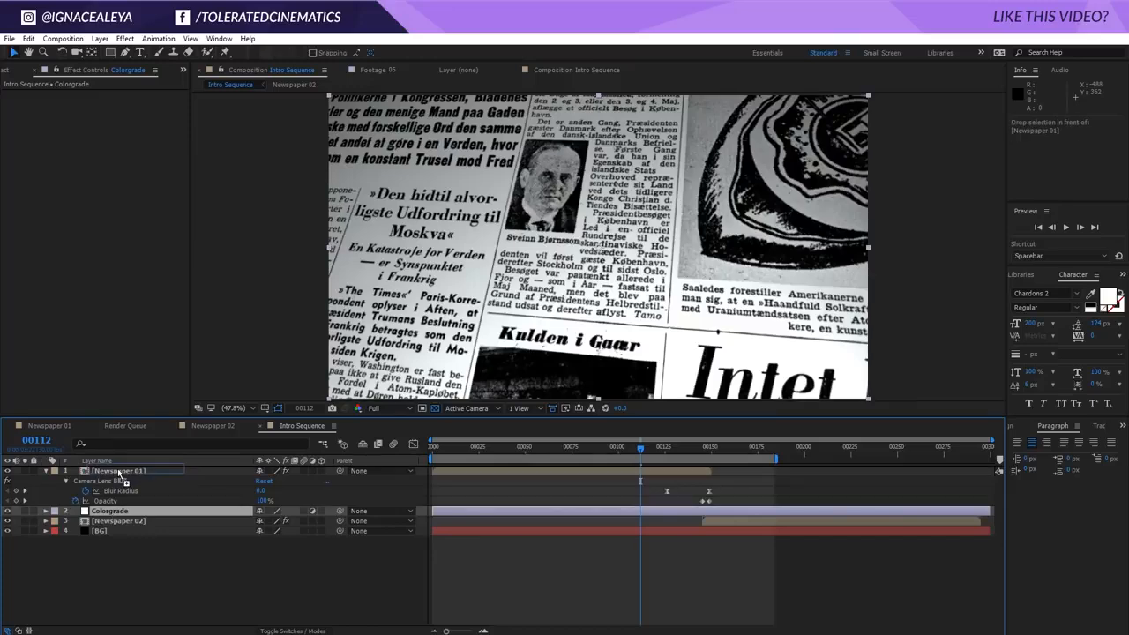
pyautogui.moveTo(109, 510); pyautogui.dragTo(109, 471)
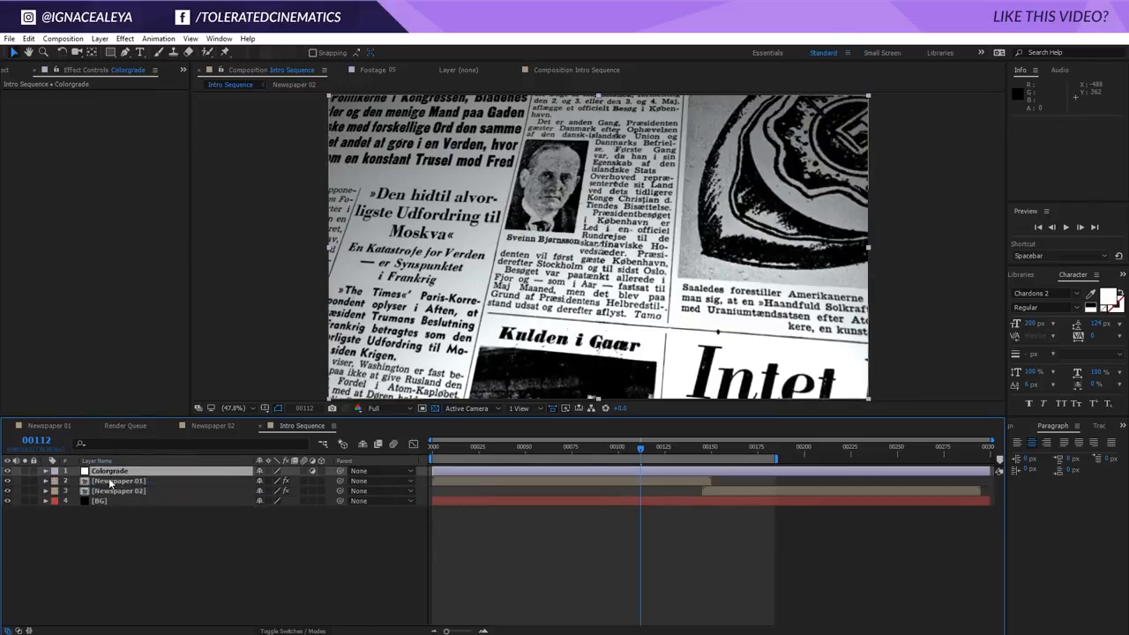
# - Apply a Curves effect to the Colorgrade layer
pyautogui.click(125, 38)
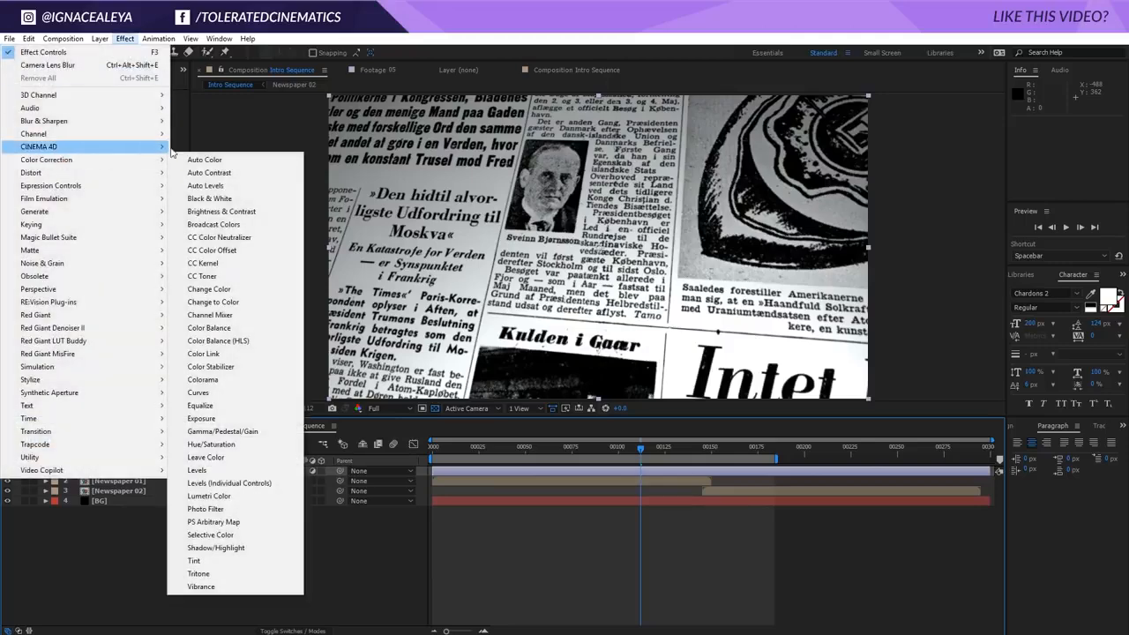
pyautogui.click(197, 393)
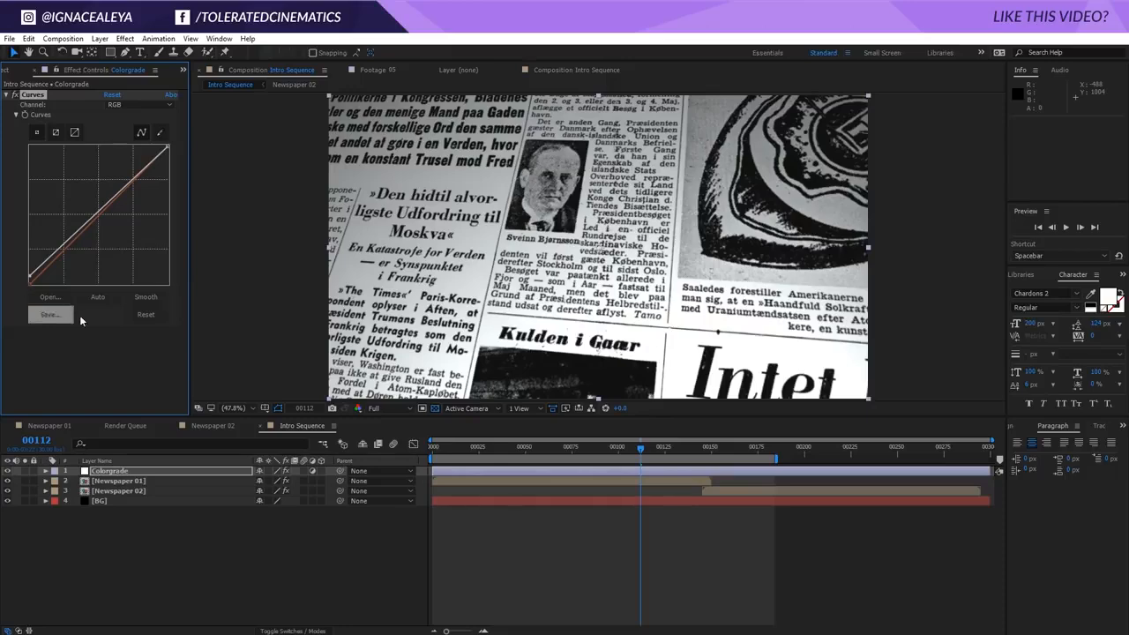
pyautogui.click(516, 447)
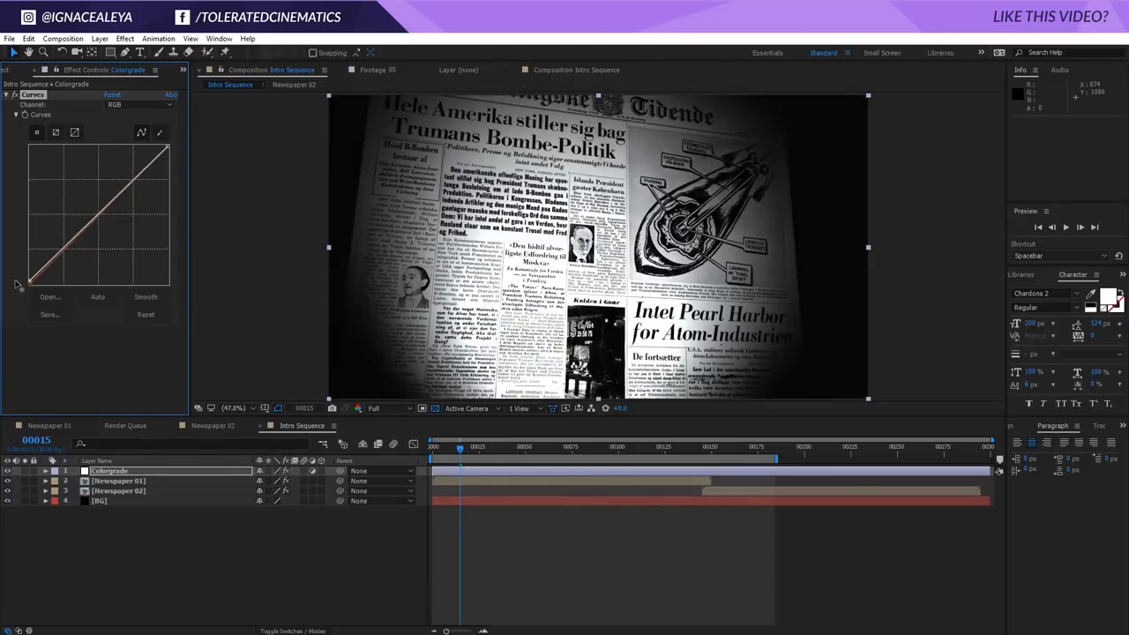
pyautogui.click(15, 69)
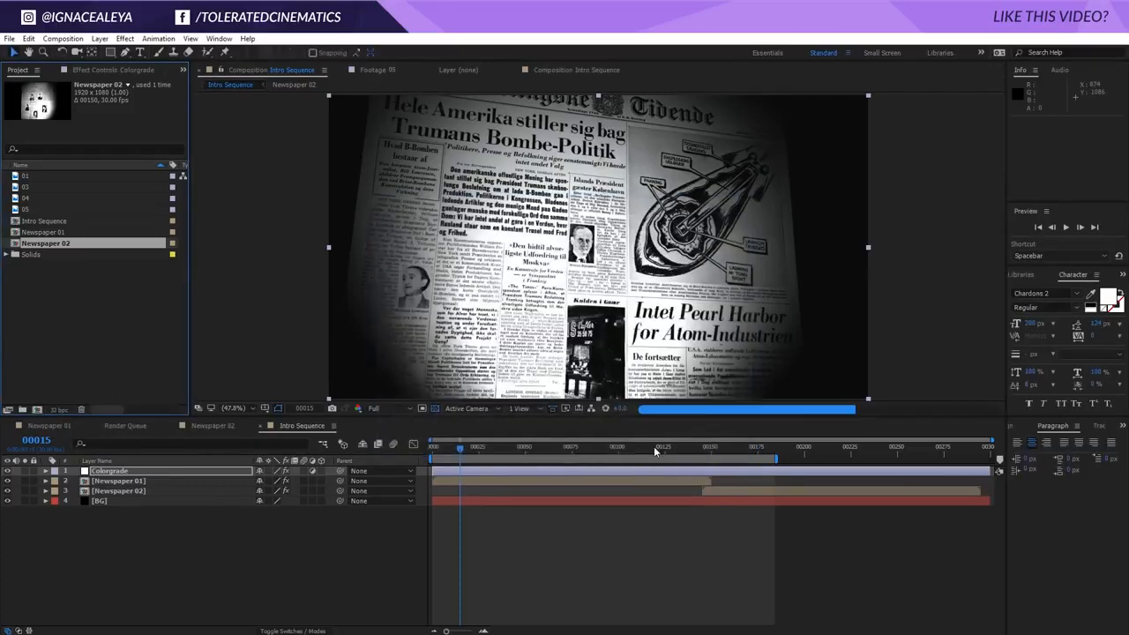
# - Raise the Blue channel curve in Colorgrade's Curves for a blue tint
pyautogui.click(132, 470)
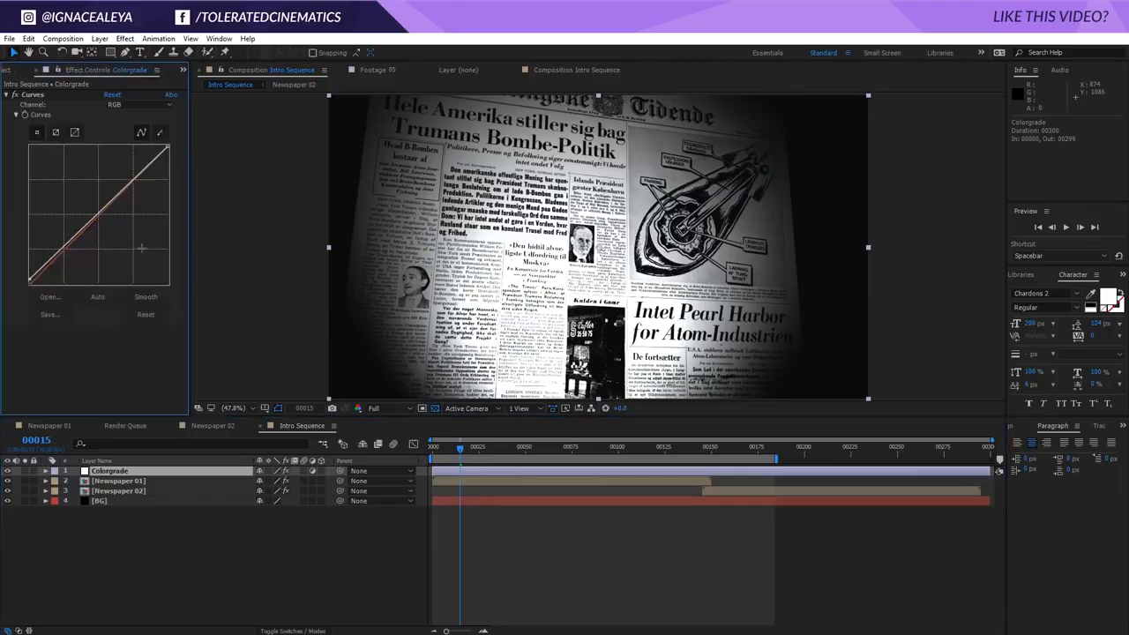
pyautogui.click(142, 104)
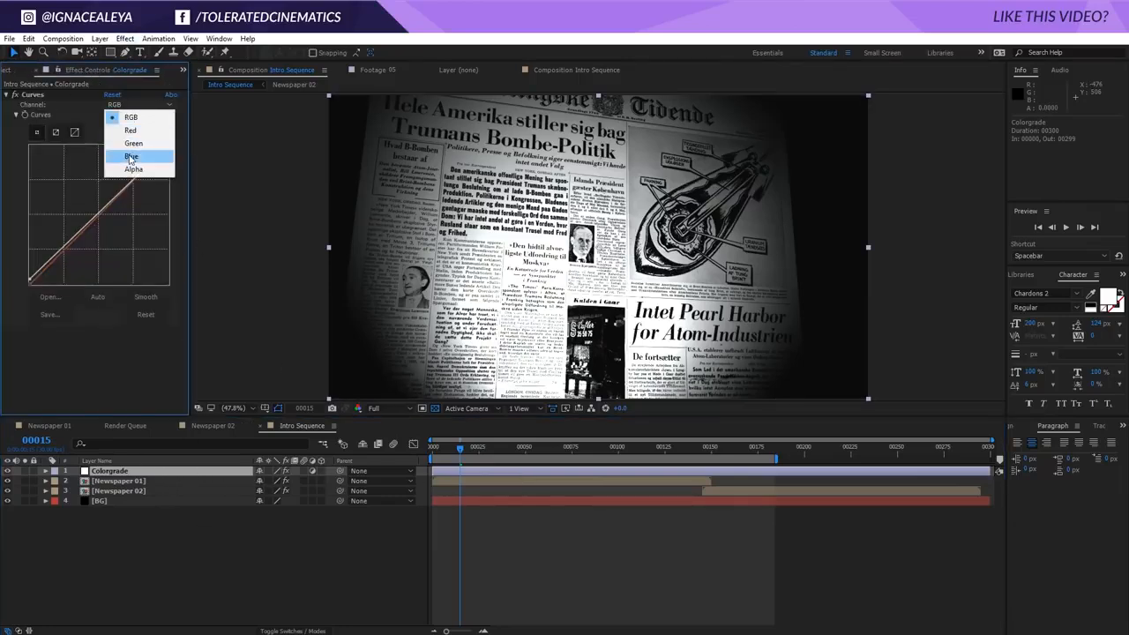
pyautogui.click(130, 156)
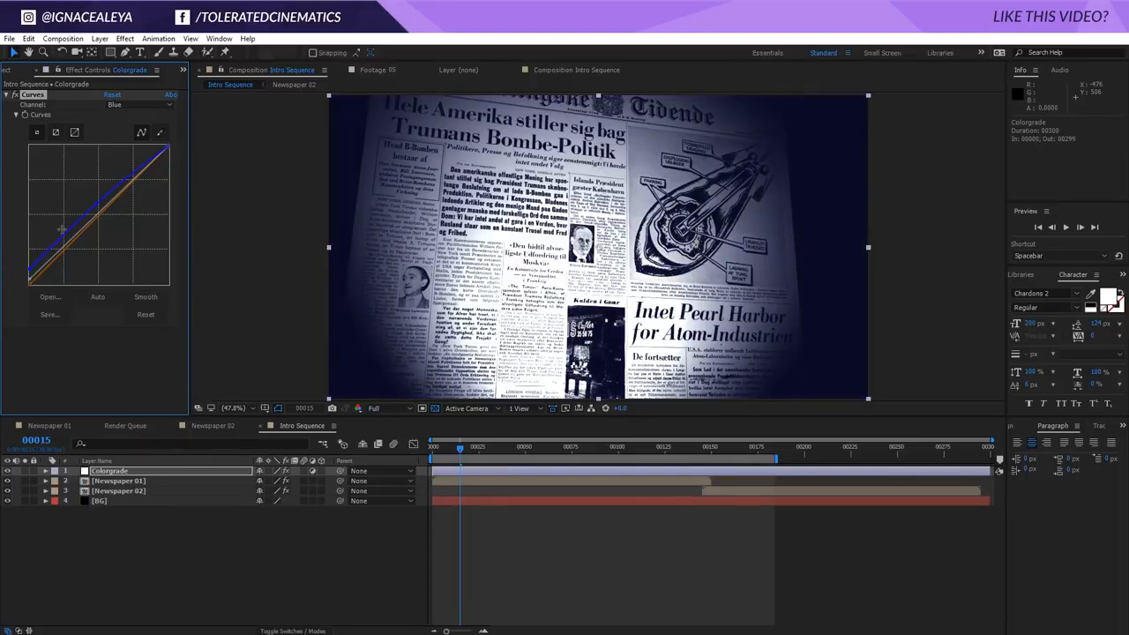
pyautogui.moveTo(62, 229); pyautogui.dragTo(114, 185)
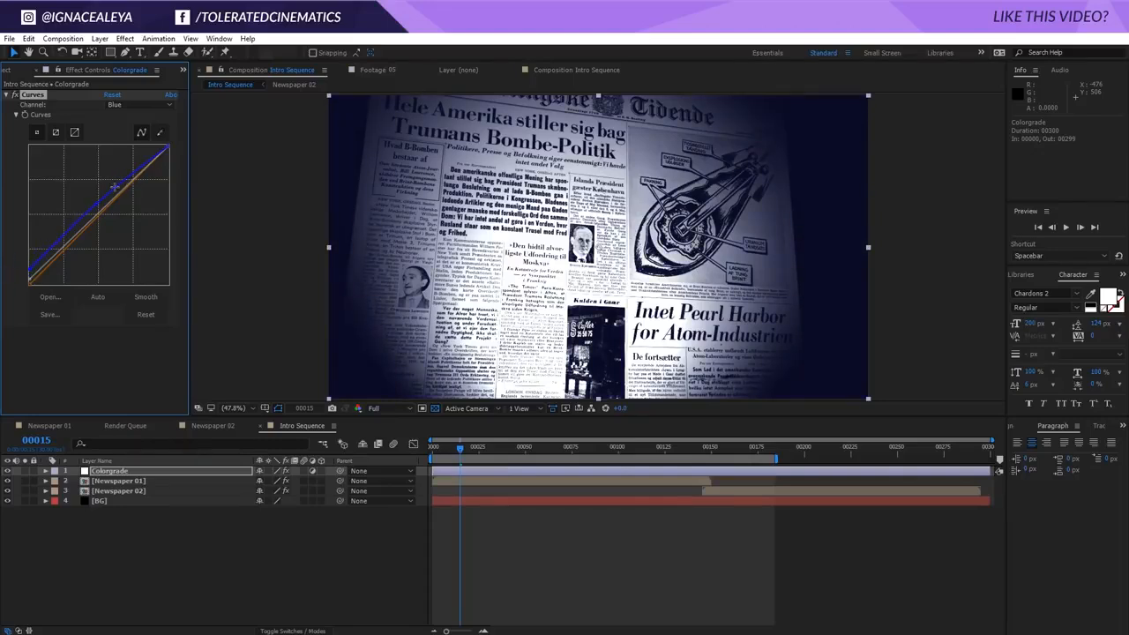
pyautogui.moveTo(114, 185); pyautogui.dragTo(128, 181)
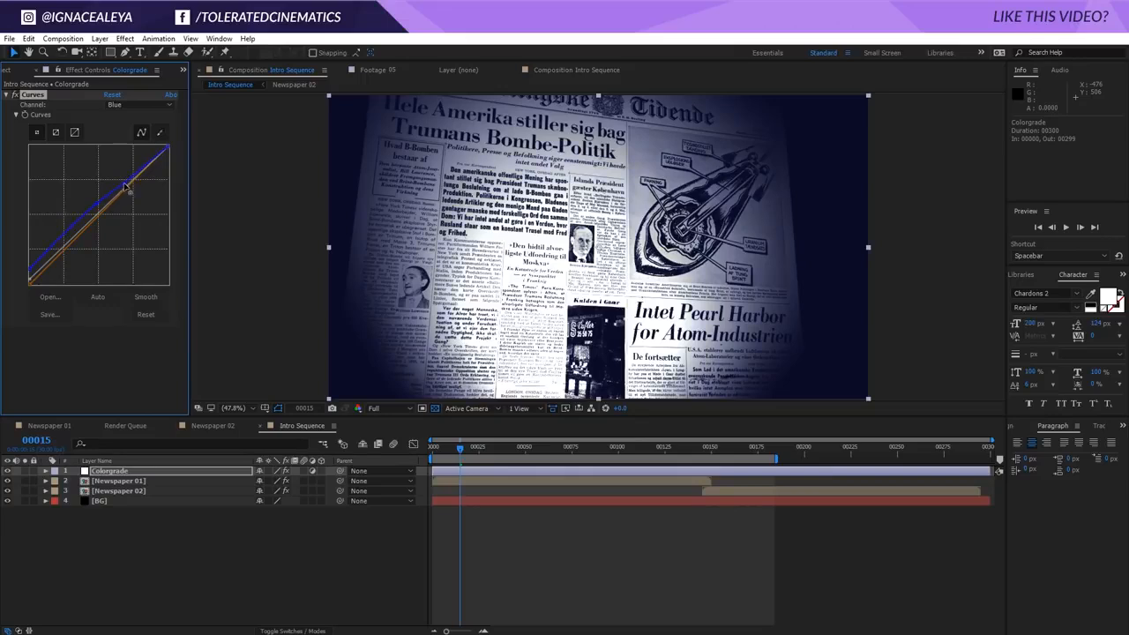
pyautogui.moveTo(128, 187); pyautogui.dragTo(77, 220)
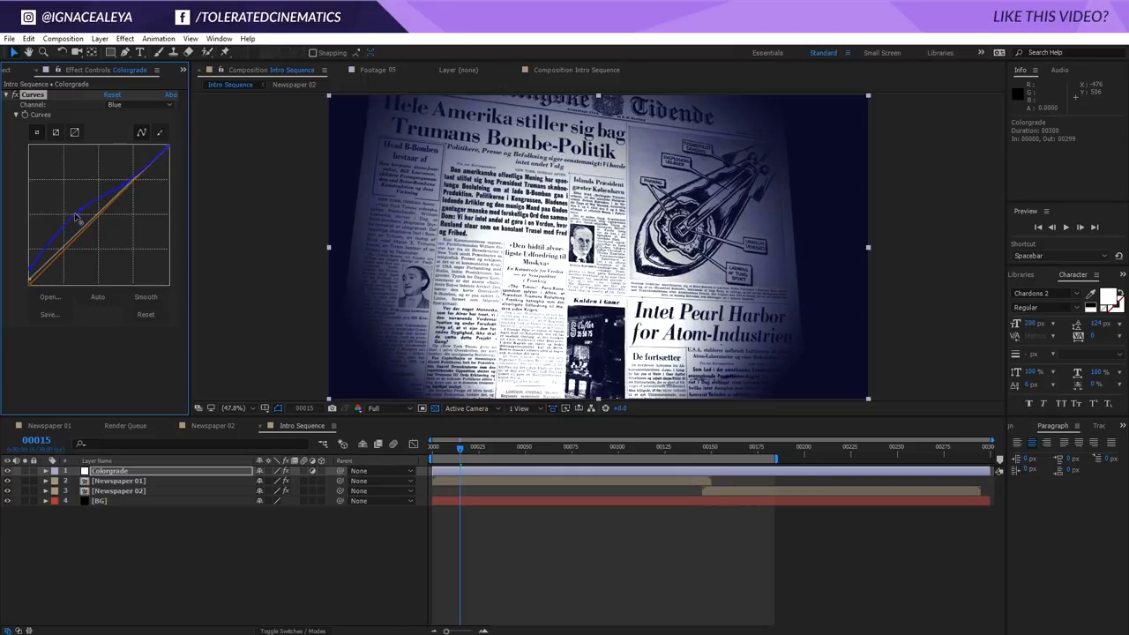
pyautogui.moveTo(79, 221); pyautogui.dragTo(66, 238)
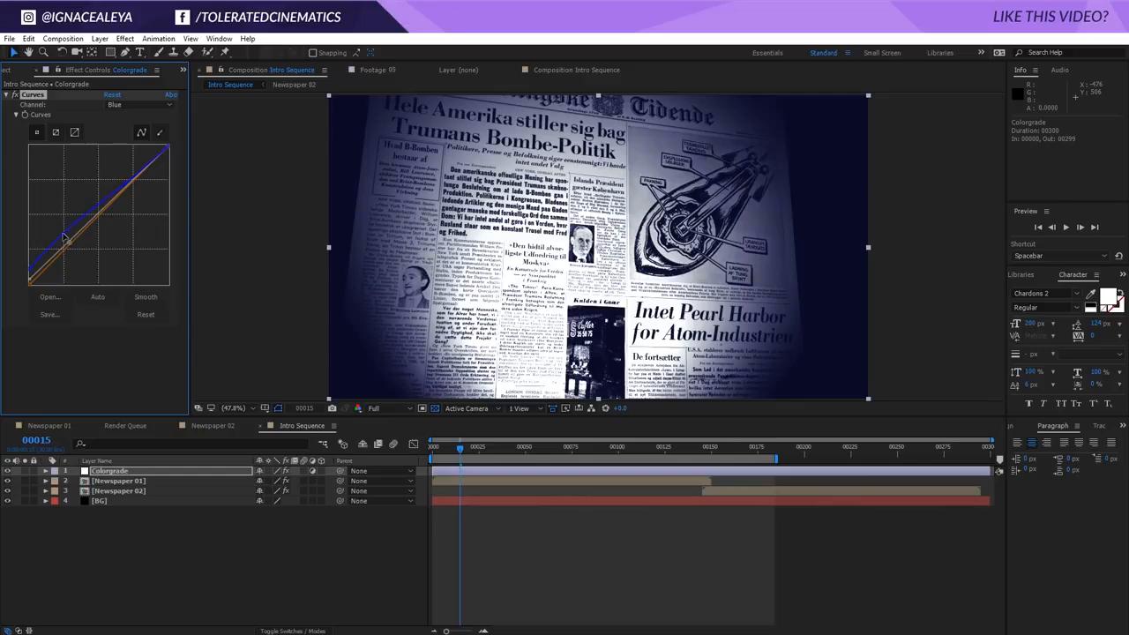
# - Lower the Red curve, adjust Green, return to Blue, and add an Unsharp Mask
pyautogui.click(113, 104)
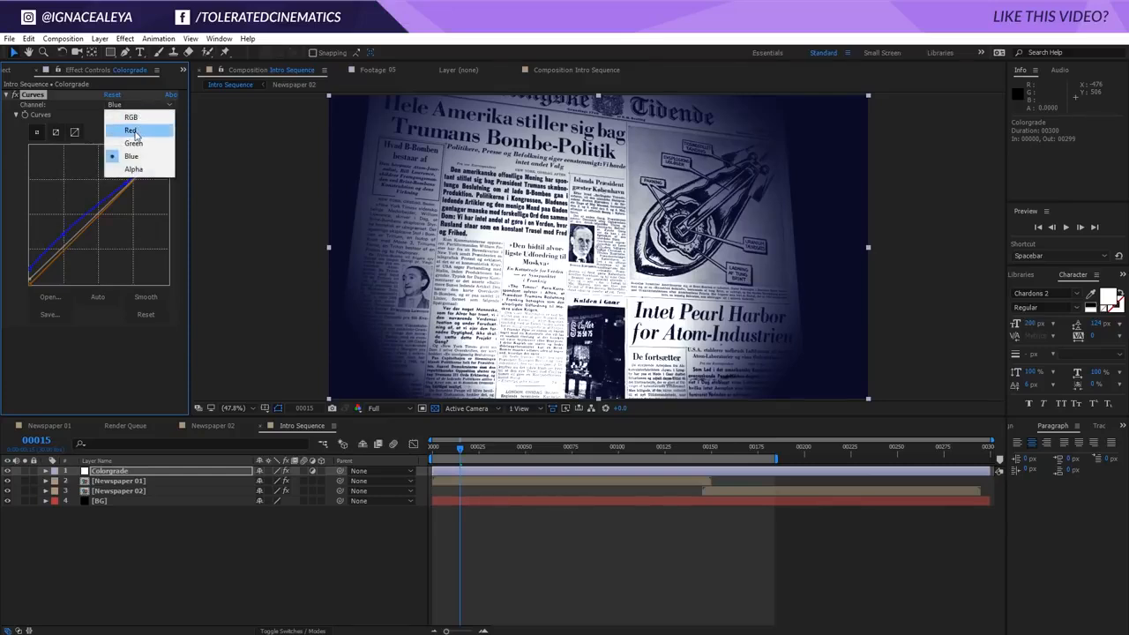
pyautogui.click(130, 130)
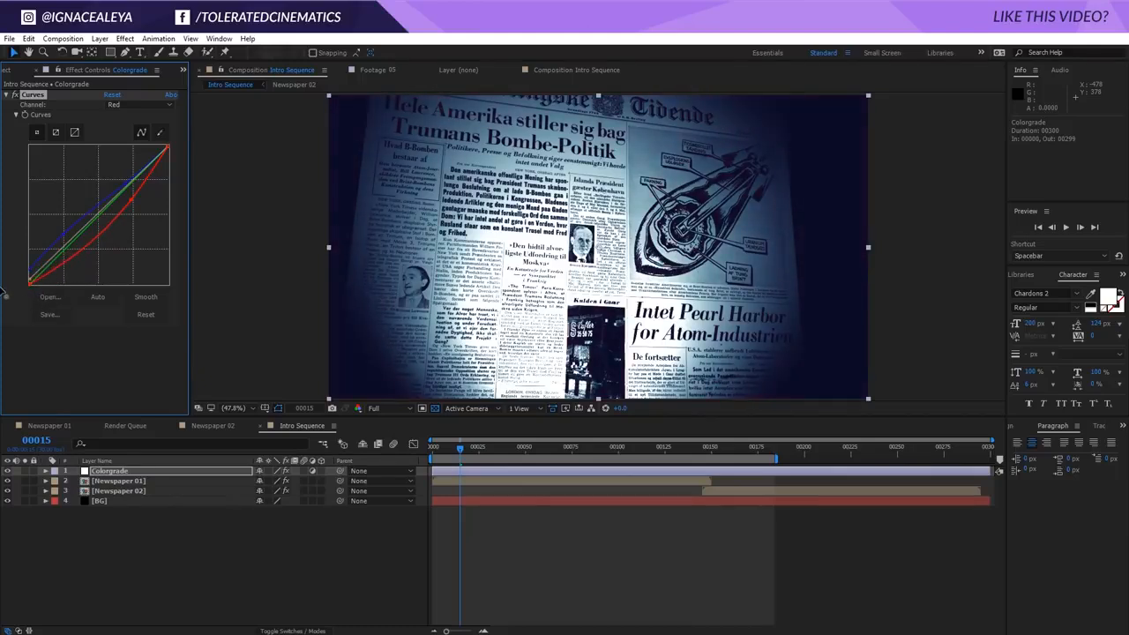
pyautogui.click(139, 104)
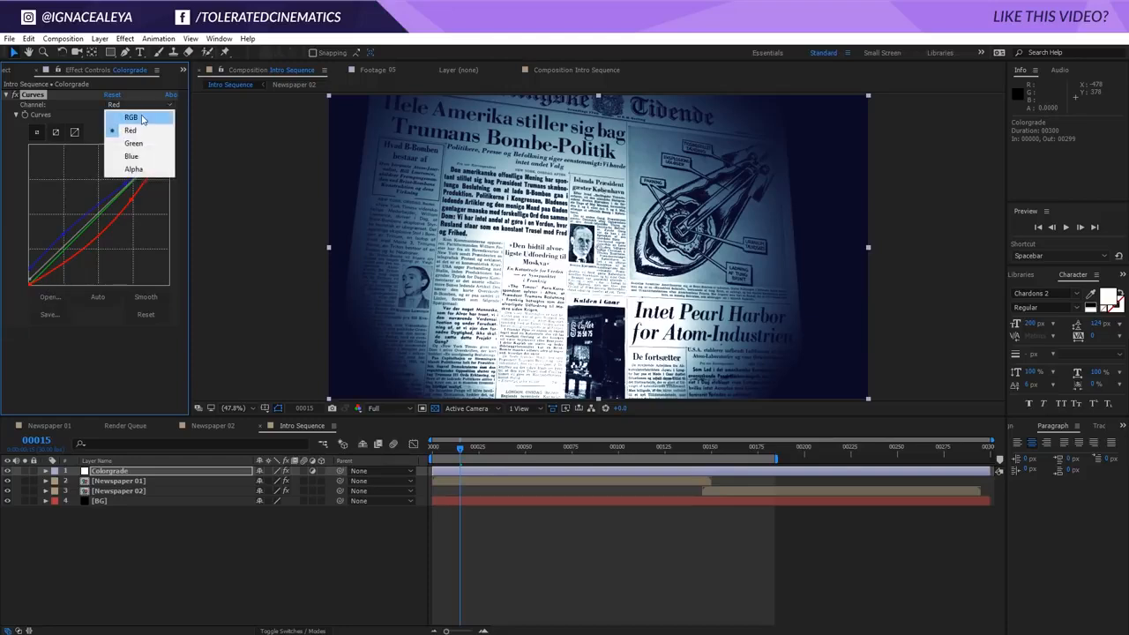
pyautogui.click(132, 143)
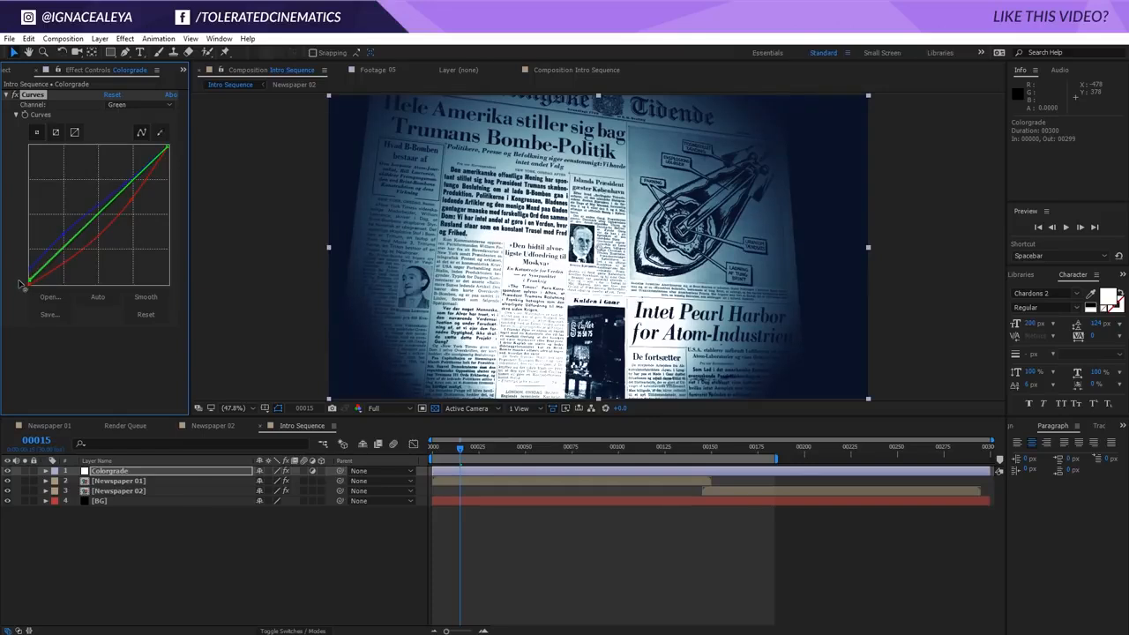
pyautogui.click(137, 104)
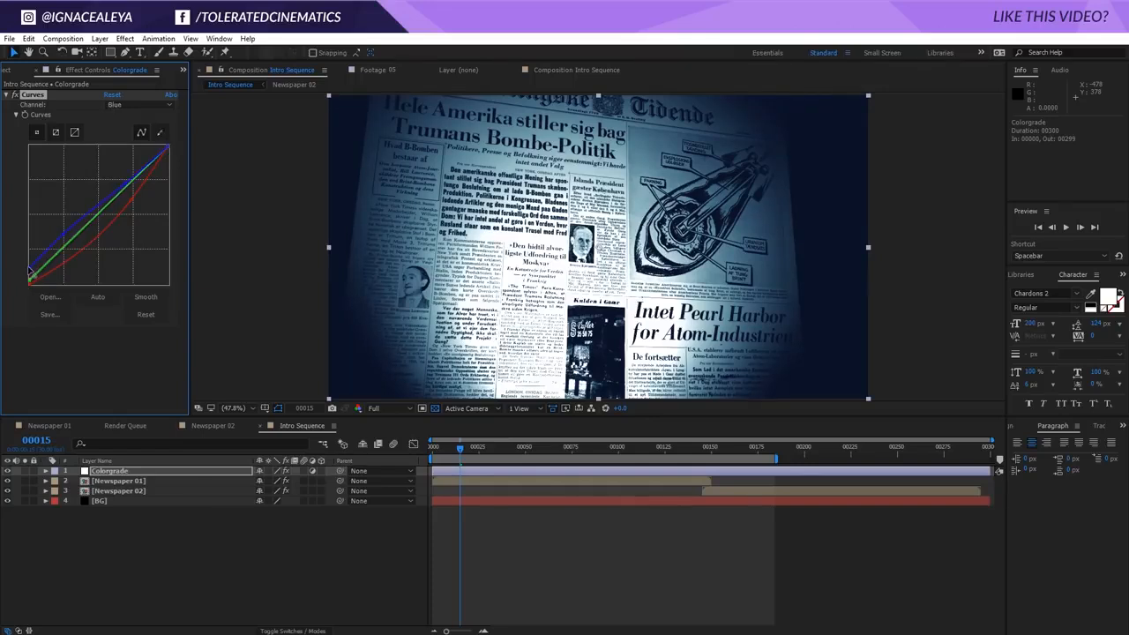
pyautogui.click(140, 104)
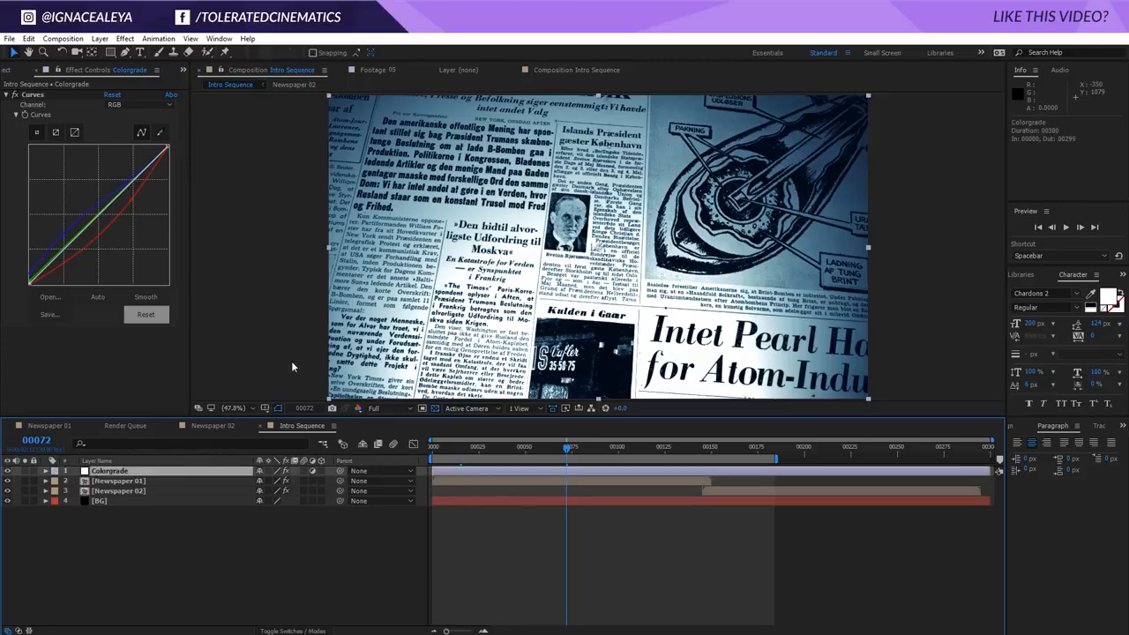
pyautogui.click(125, 38)
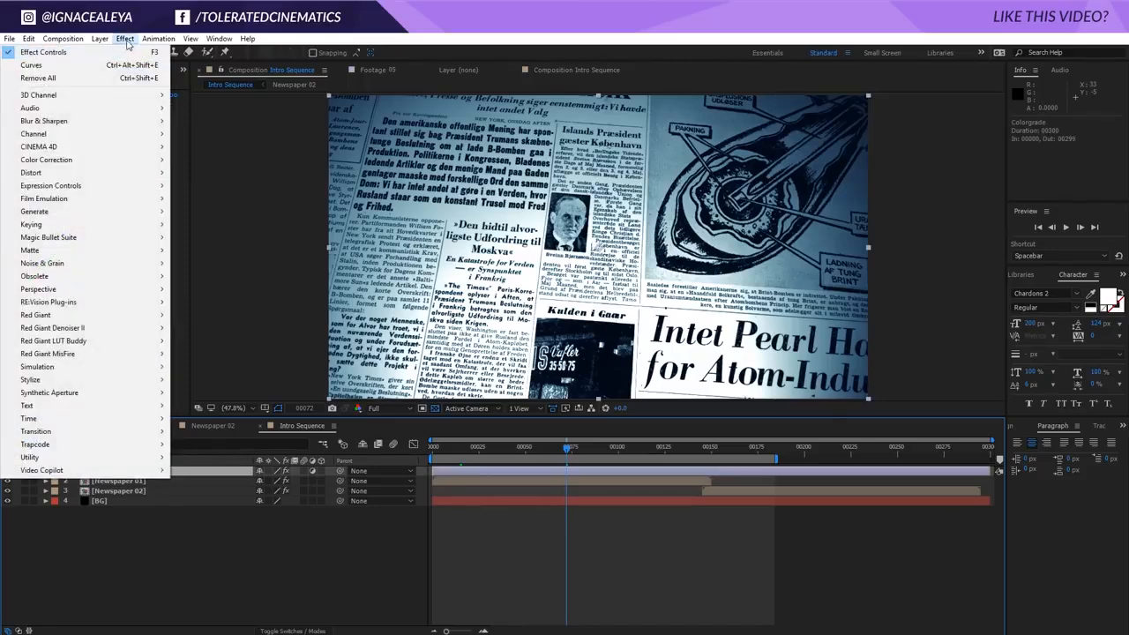
pyautogui.click(209, 301)
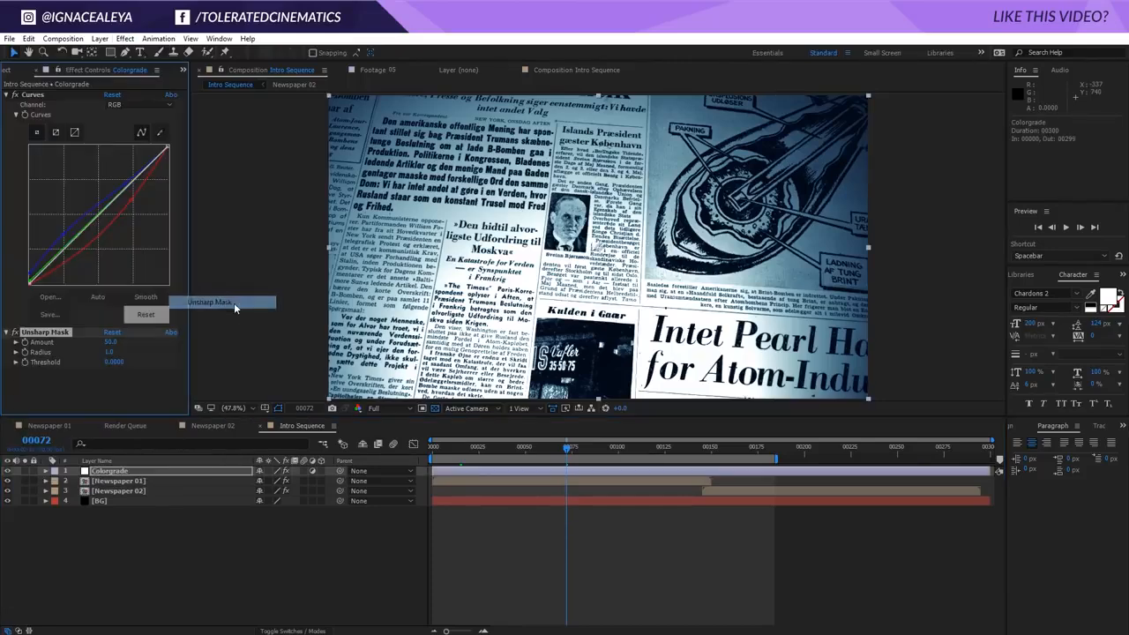